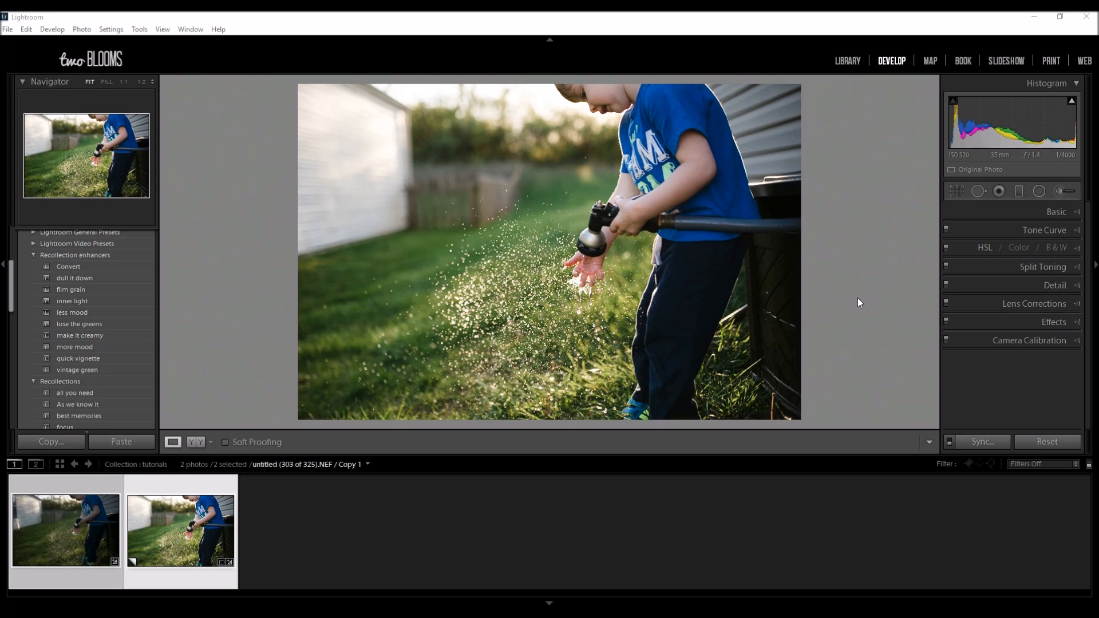
{"action": "mouse_move", "coordinate": [545, 373]}
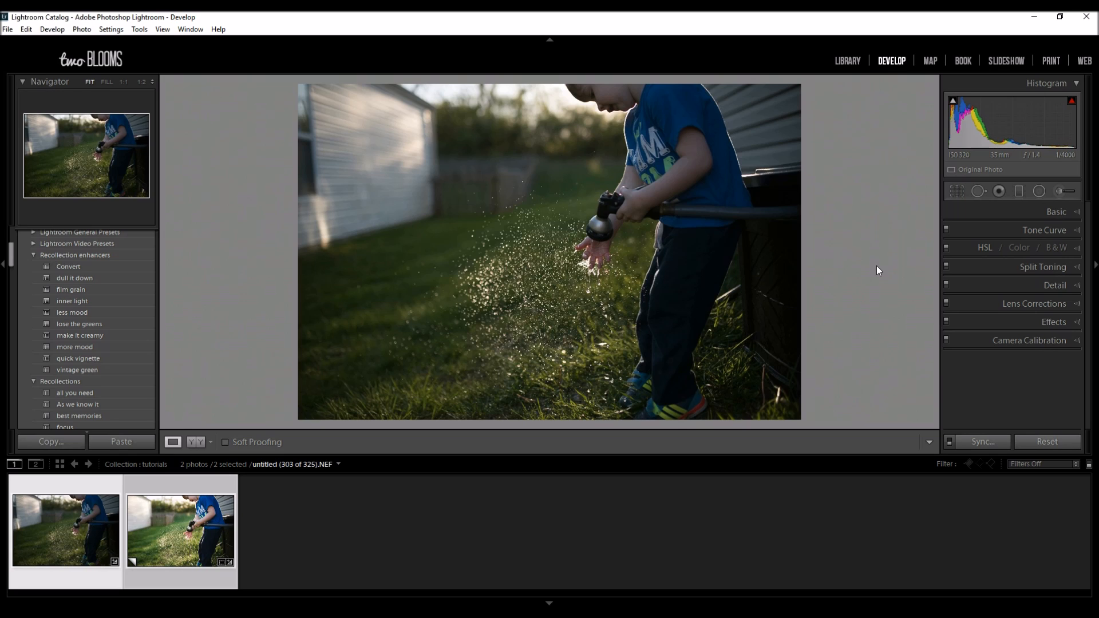
{"action": "mouse_move", "coordinate": [893, 183]}
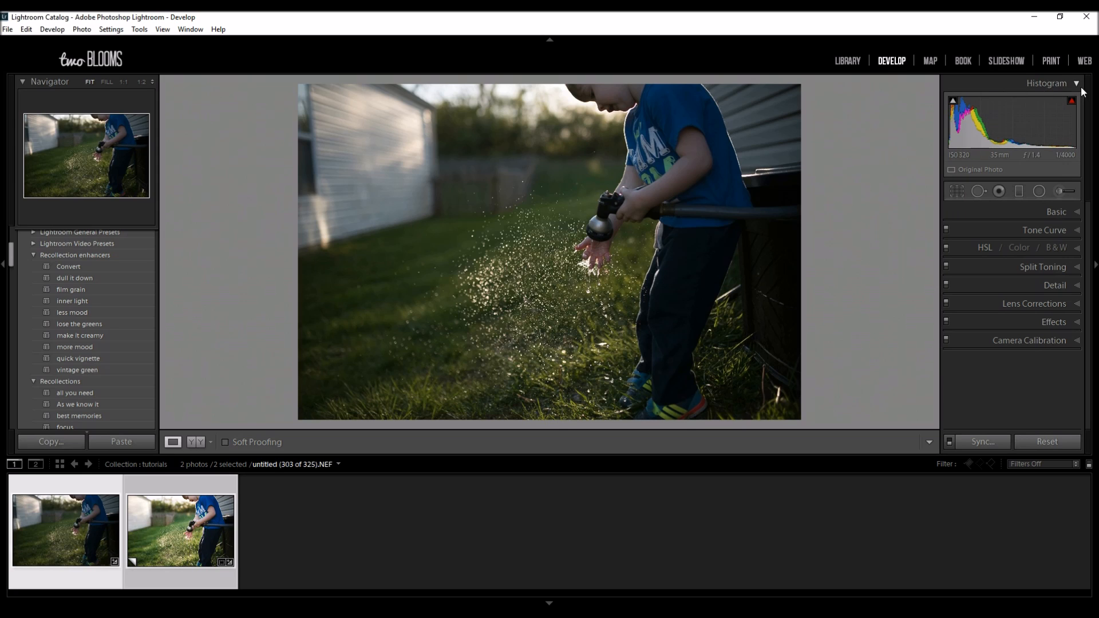
{"action": "mouse_move", "coordinate": [959, 122]}
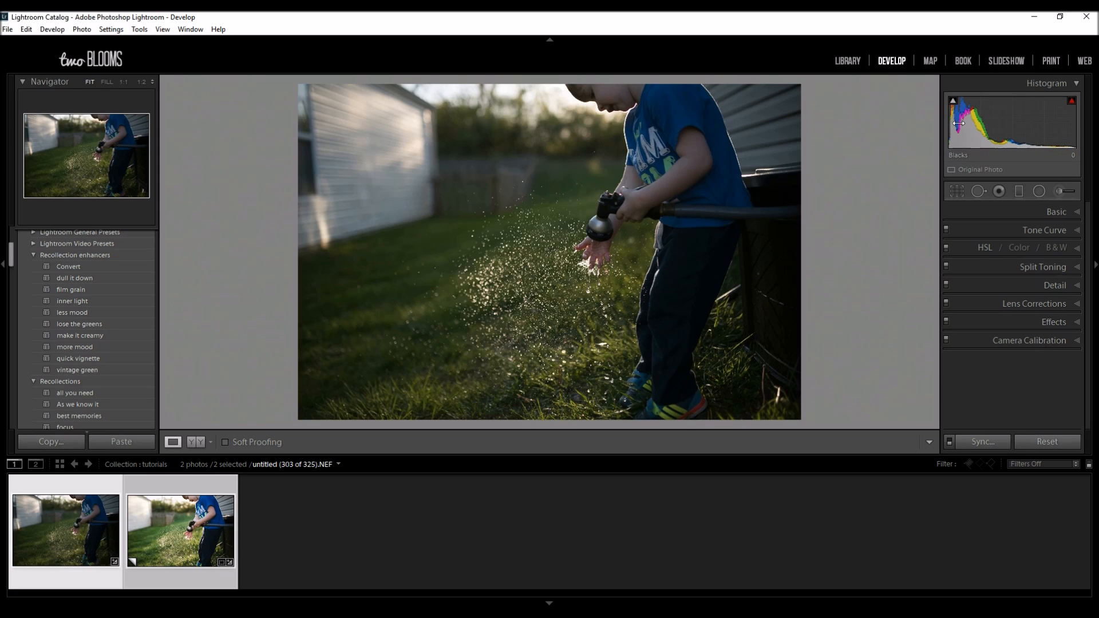
{"action": "mouse_move", "coordinate": [968, 137]}
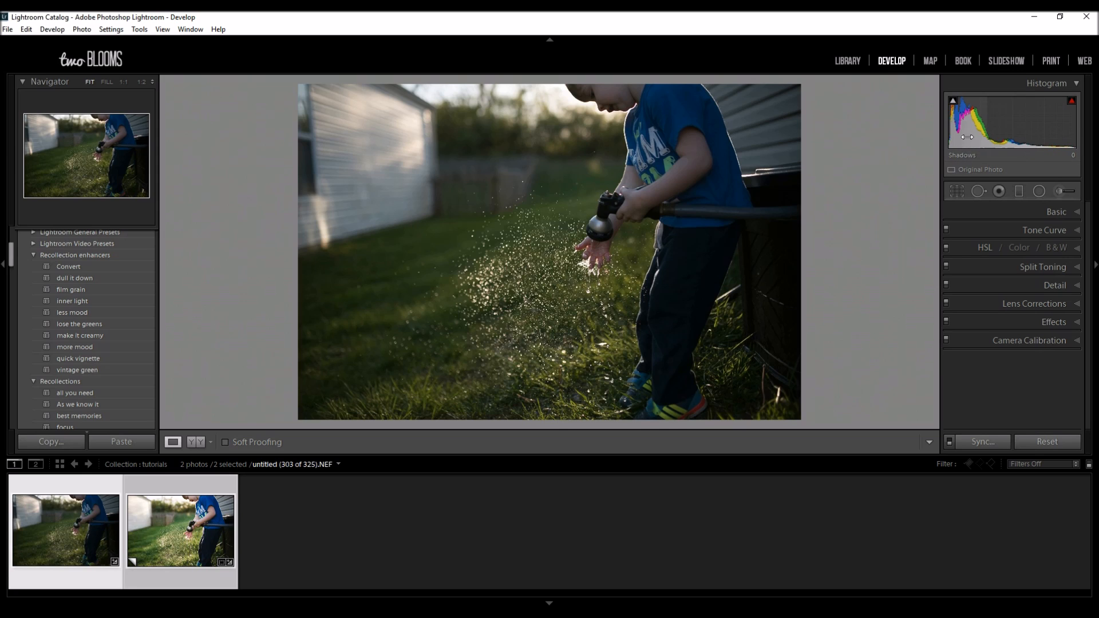
{"action": "mouse_move", "coordinate": [565, 314]}
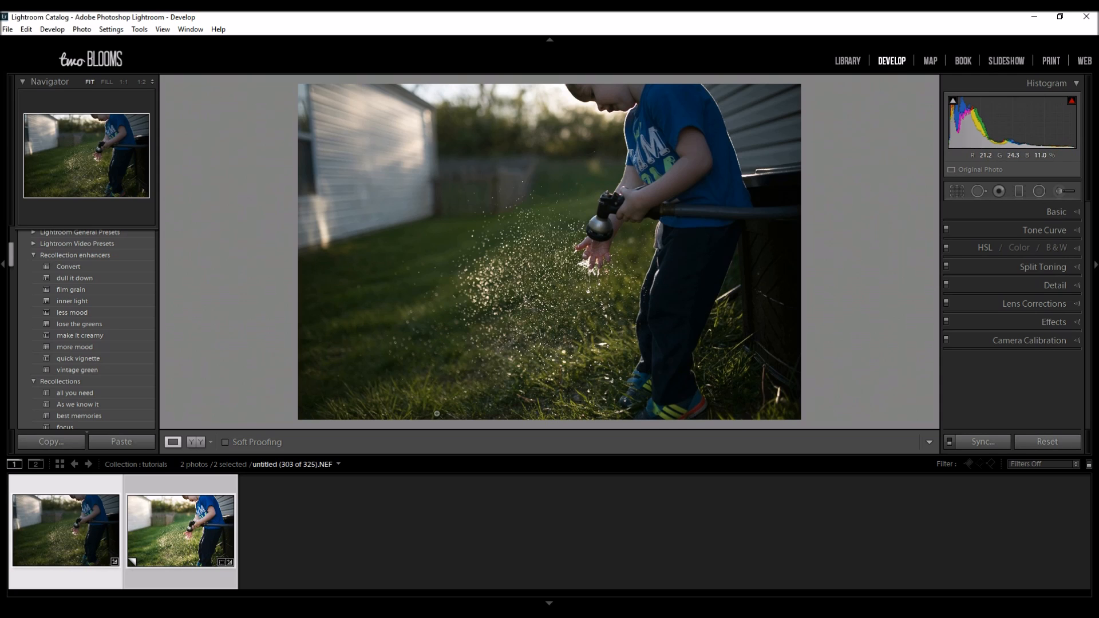
{"action": "mouse_move", "coordinate": [991, 140]}
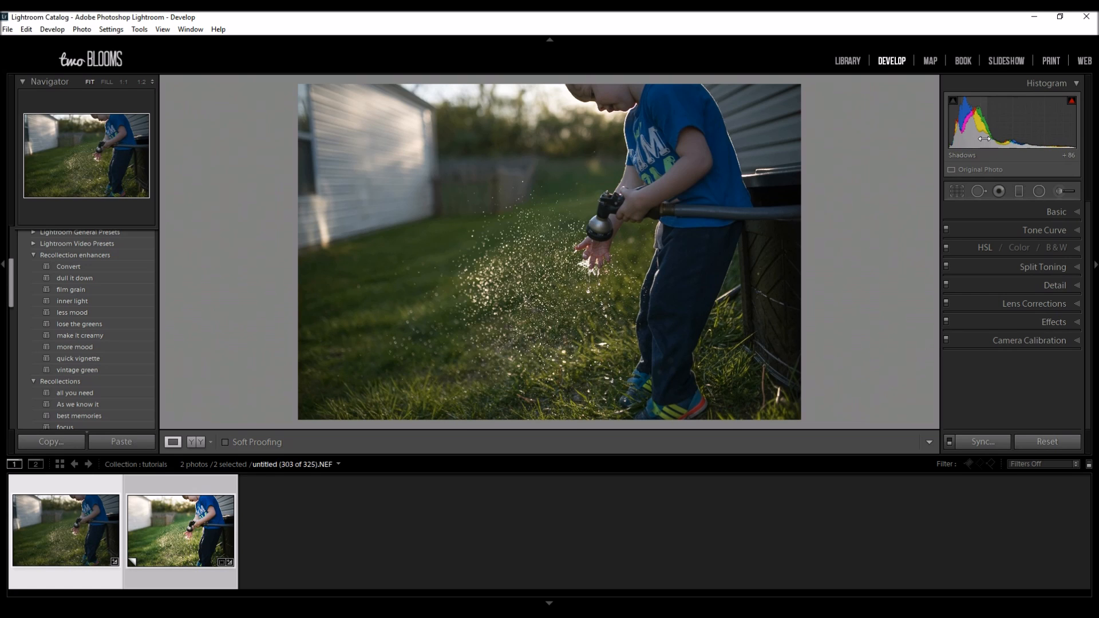
{"action": "mouse_move", "coordinate": [989, 141]}
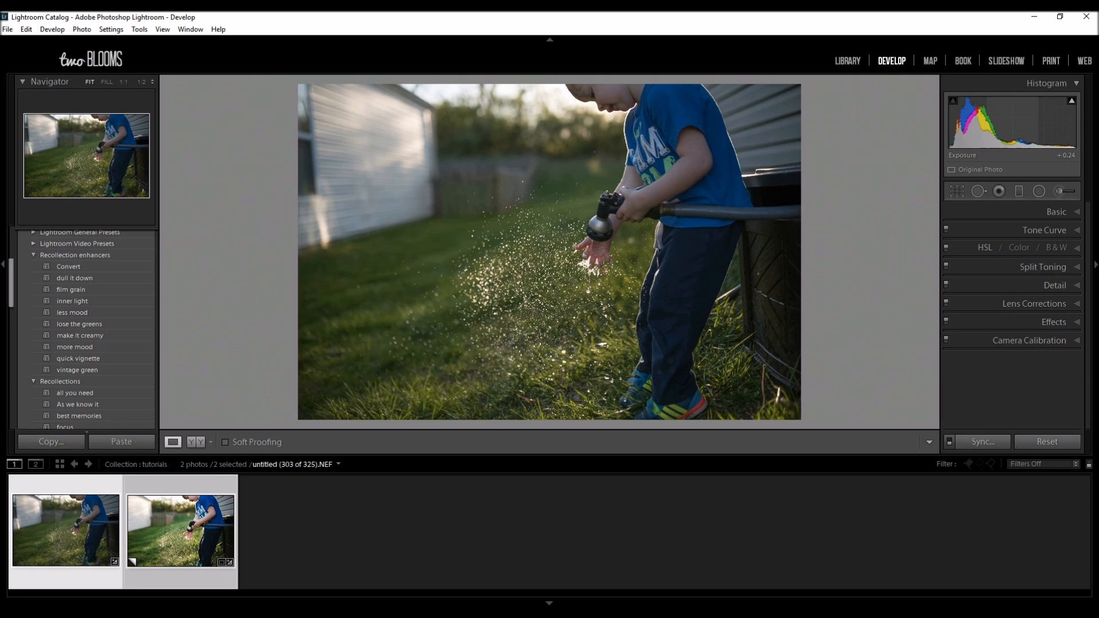
{"action": "left_click_drag", "start_coordinate": [1051, 140], "coordinate": [1033, 141]}
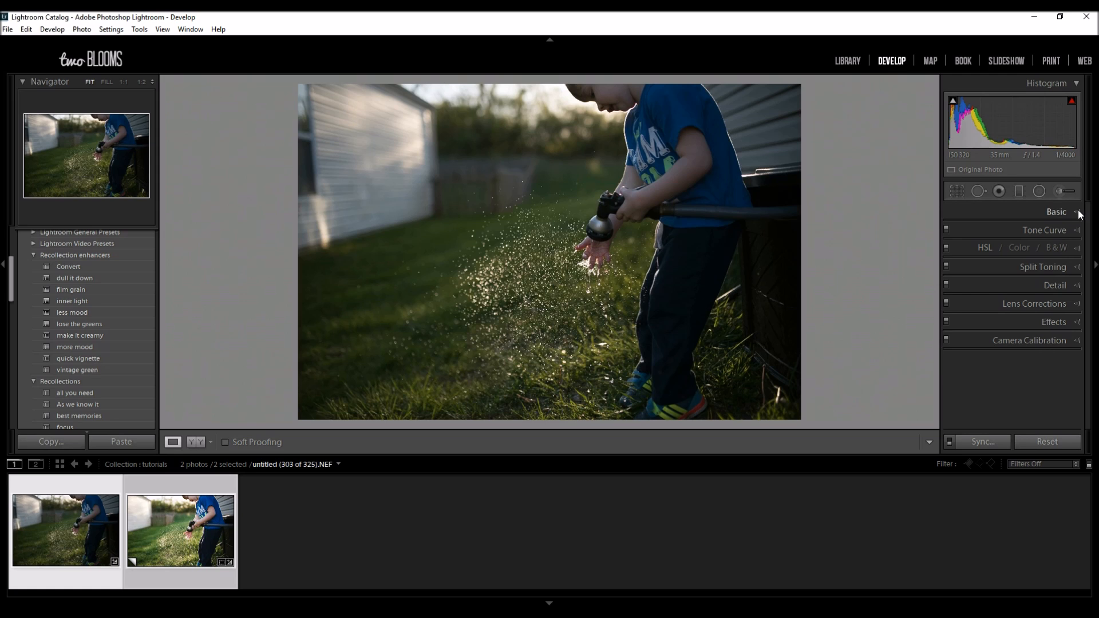
Expand the Basic panel and try Exposure up to about +2, then return it to 0.00.
{"action": "left_click", "coordinate": [1056, 212]}
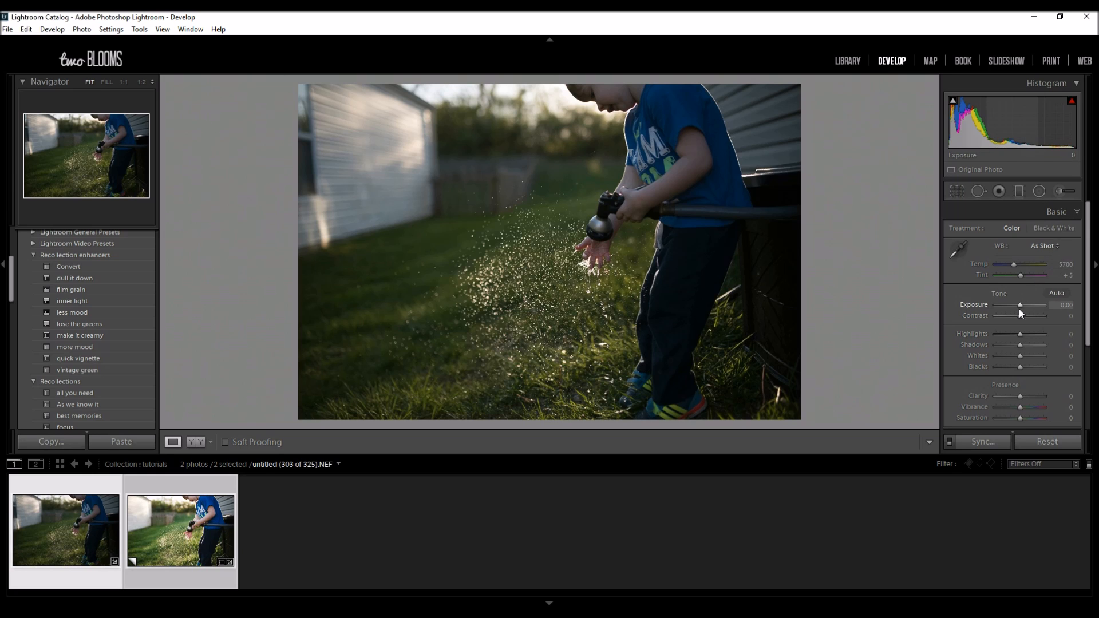
{"action": "mouse_move", "coordinate": [1022, 312]}
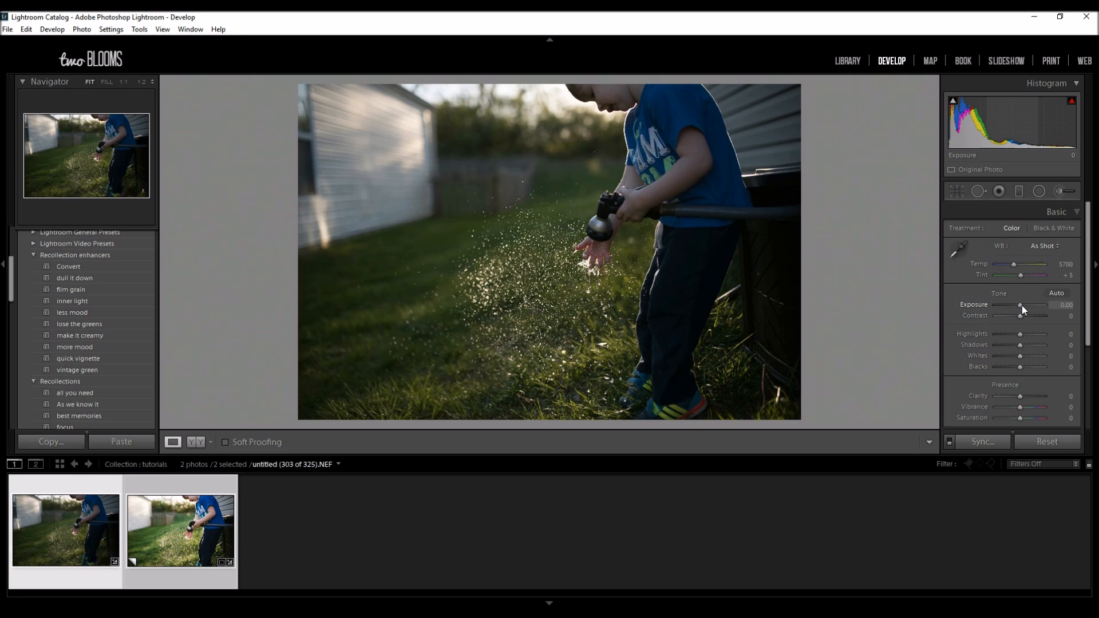
{"action": "left_click_drag", "start_coordinate": [1020, 305], "coordinate": [1023, 305]}
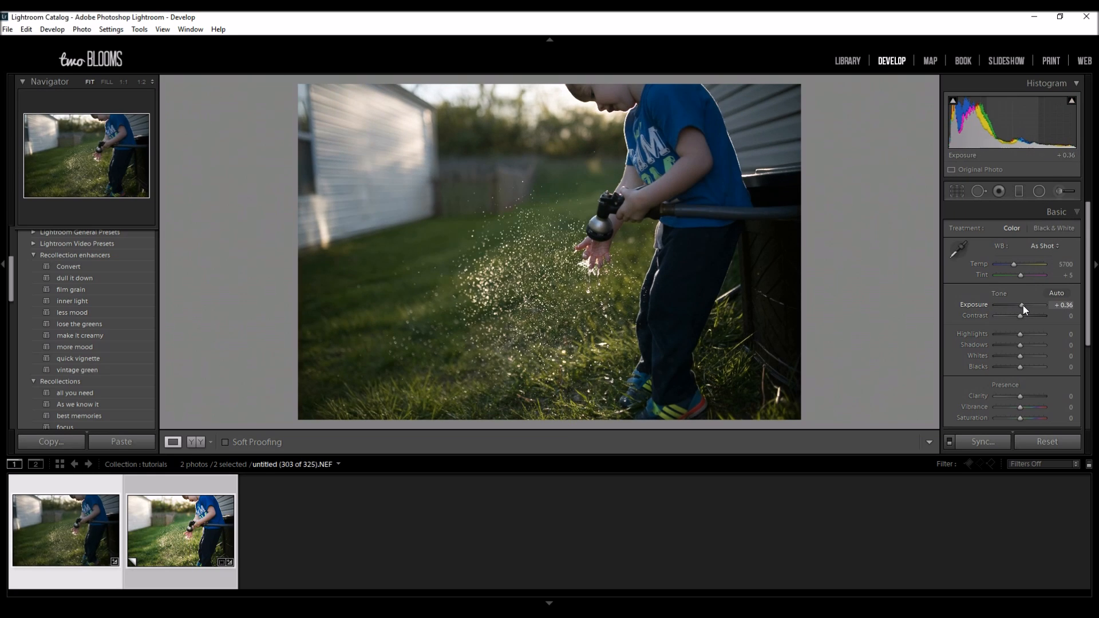
{"action": "left_click_drag", "start_coordinate": [1021, 305], "coordinate": [1025, 305]}
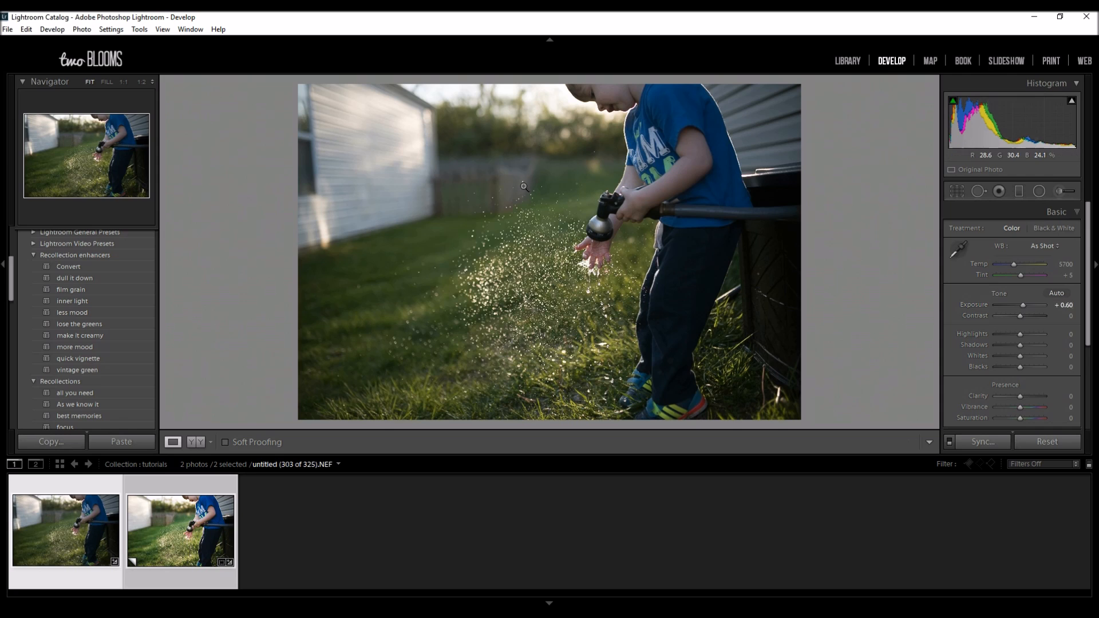
{"action": "mouse_move", "coordinate": [996, 114]}
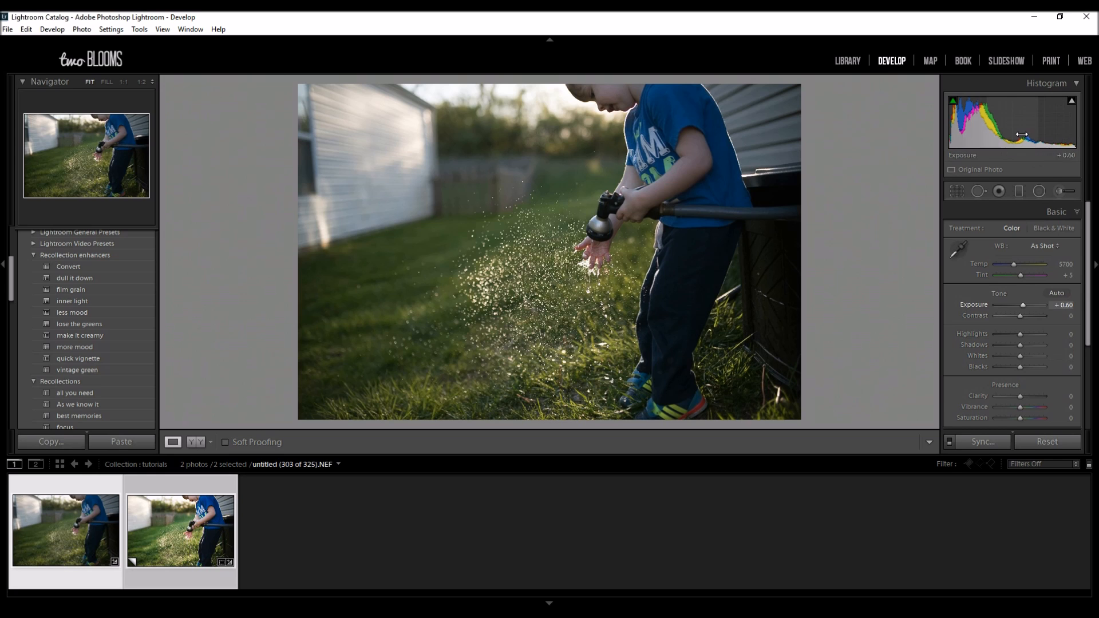
{"action": "left_click_drag", "start_coordinate": [1023, 305], "coordinate": [1028, 305]}
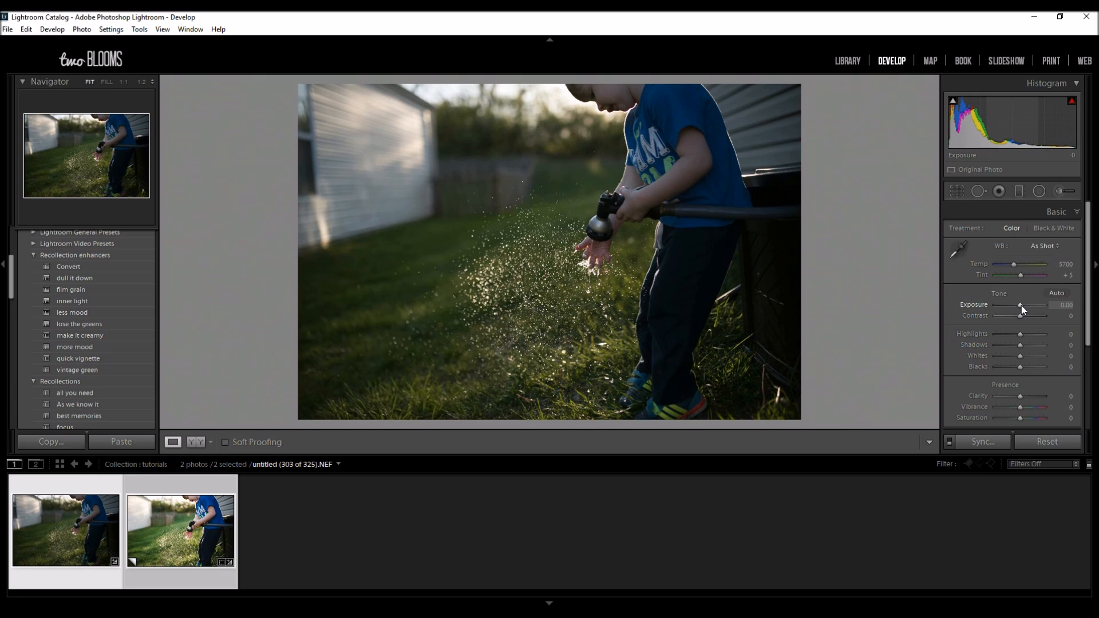
{"action": "left_click_drag", "start_coordinate": [1021, 305], "coordinate": [1030, 305]}
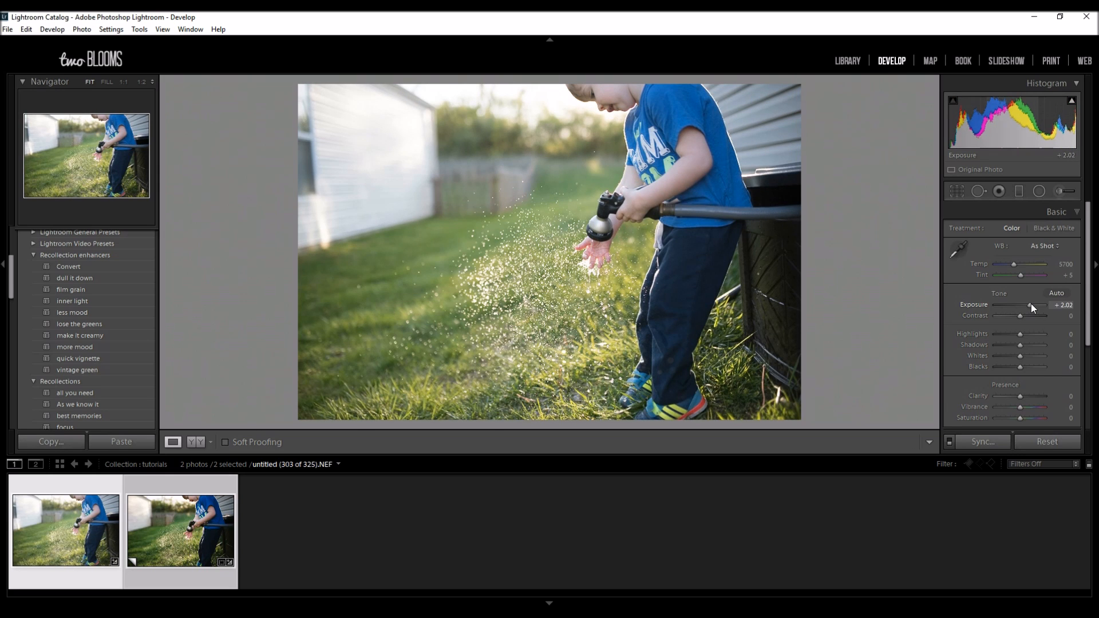
{"action": "left_click_drag", "start_coordinate": [1031, 305], "coordinate": [1021, 305]}
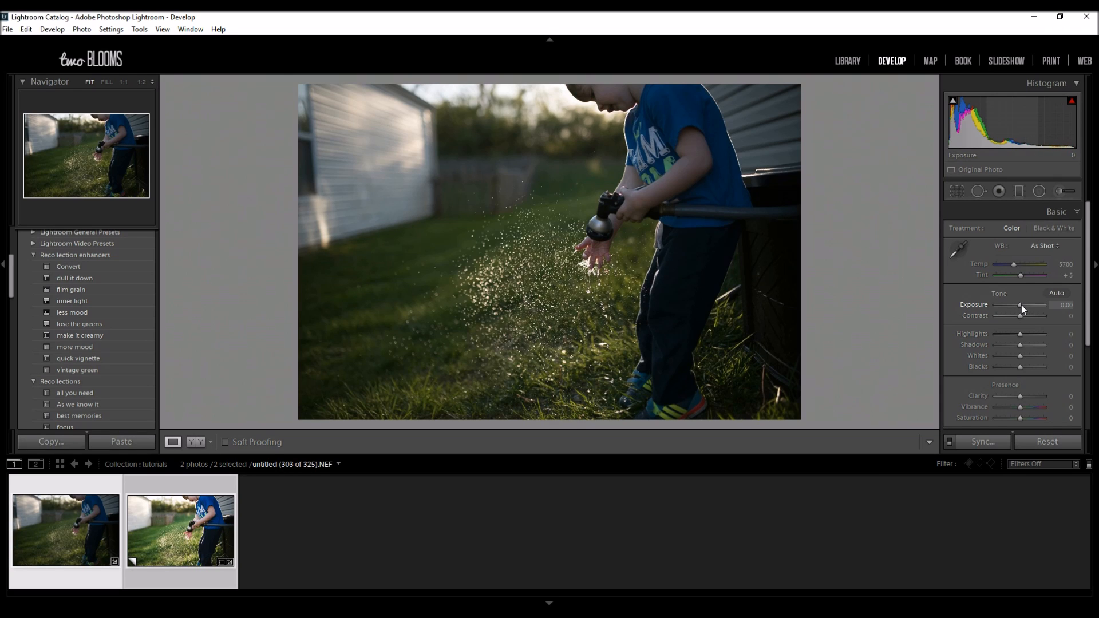
{"action": "left_click_drag", "start_coordinate": [1020, 305], "coordinate": [1023, 306]}
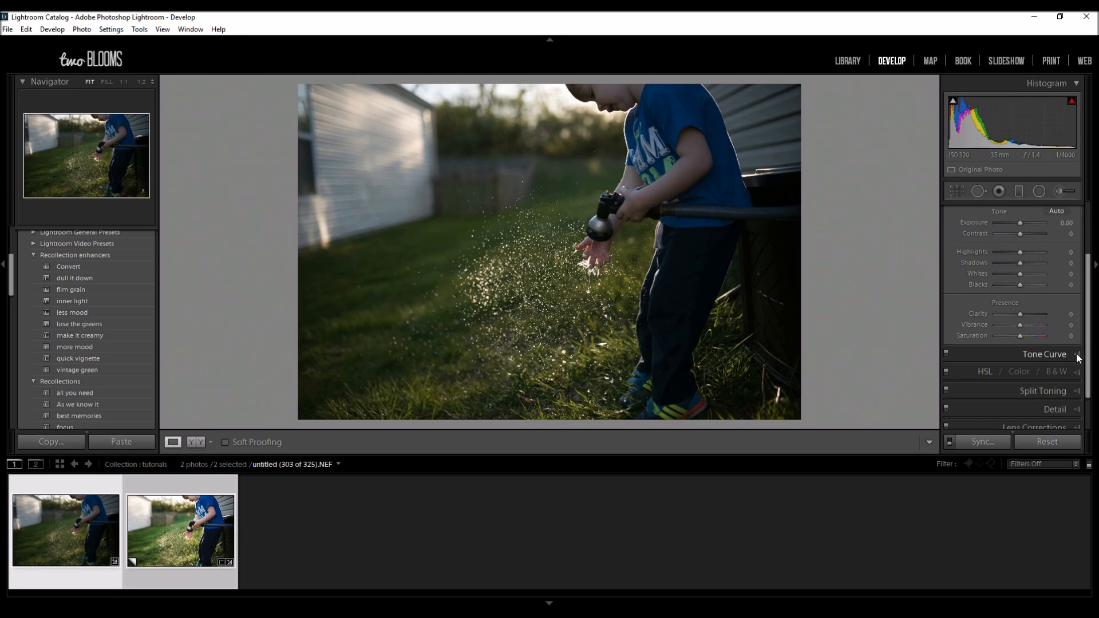
Lift the midpoint of the RGB tone curve and add low points to hold the shadows.
{"action": "left_click", "coordinate": [1044, 354]}
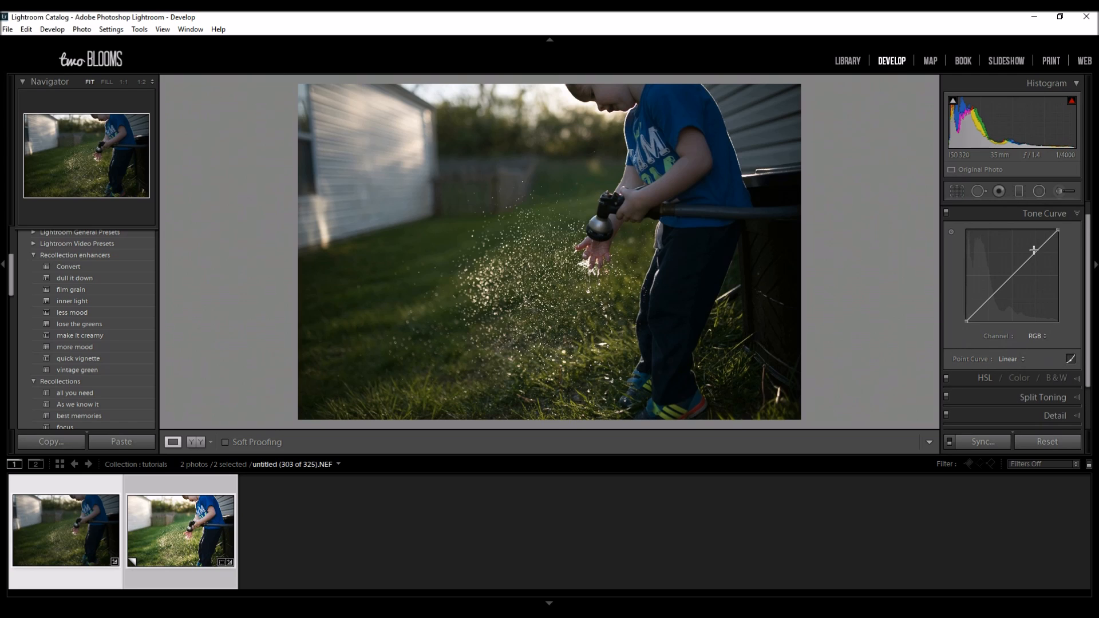
{"action": "mouse_move", "coordinate": [1035, 254]}
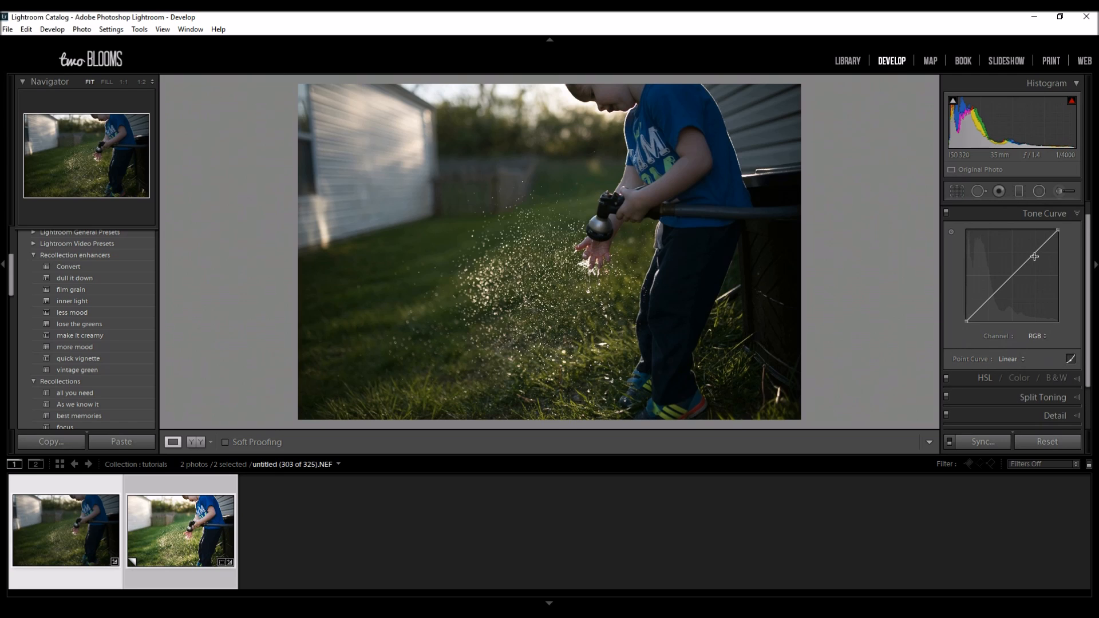
{"action": "mouse_move", "coordinate": [1032, 254]}
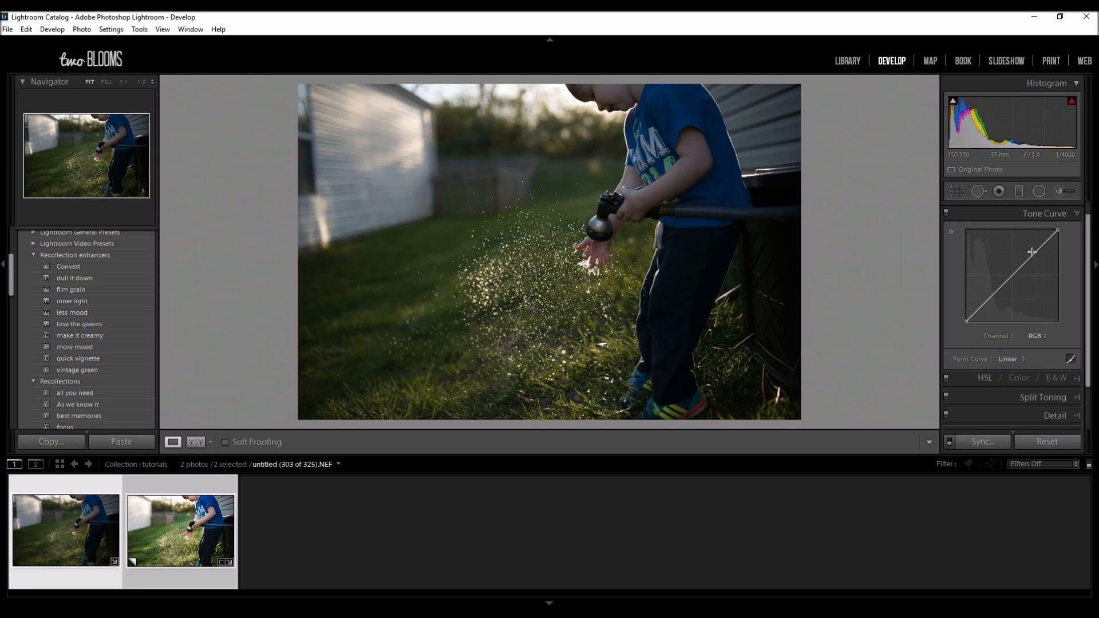
{"action": "mouse_move", "coordinate": [1002, 237]}
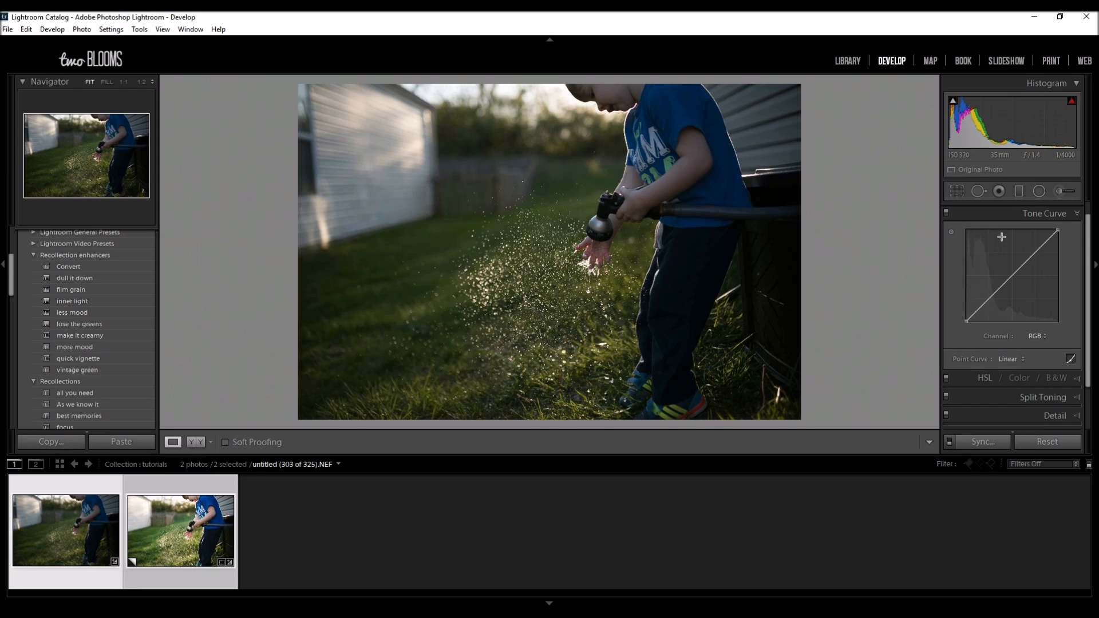
{"action": "mouse_move", "coordinate": [931, 272]}
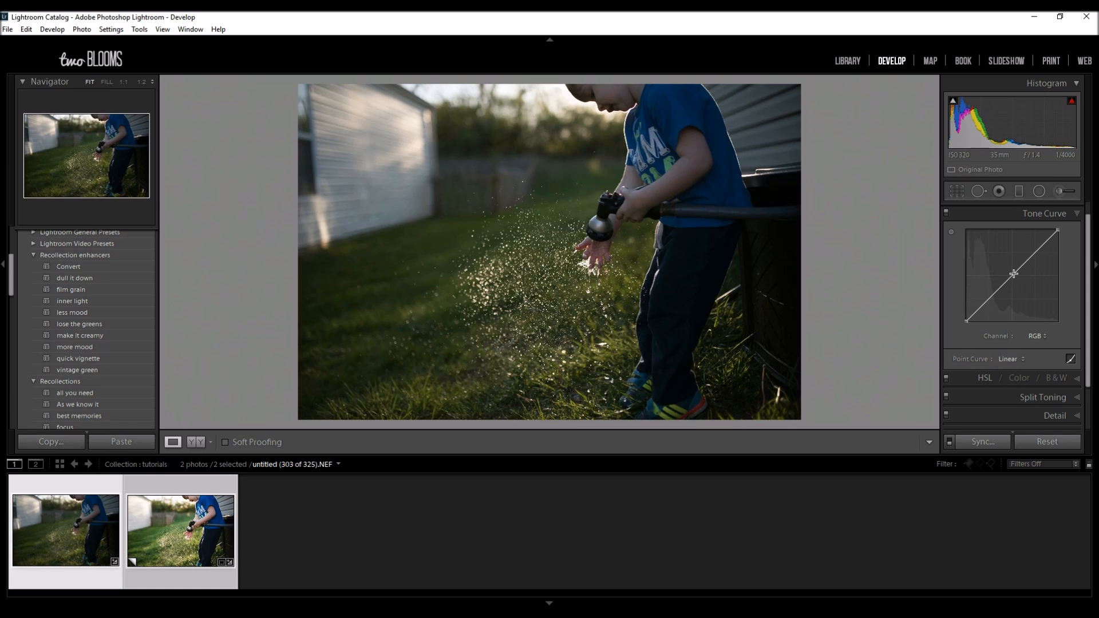
{"action": "left_click_drag", "start_coordinate": [1013, 274], "coordinate": [1013, 270]}
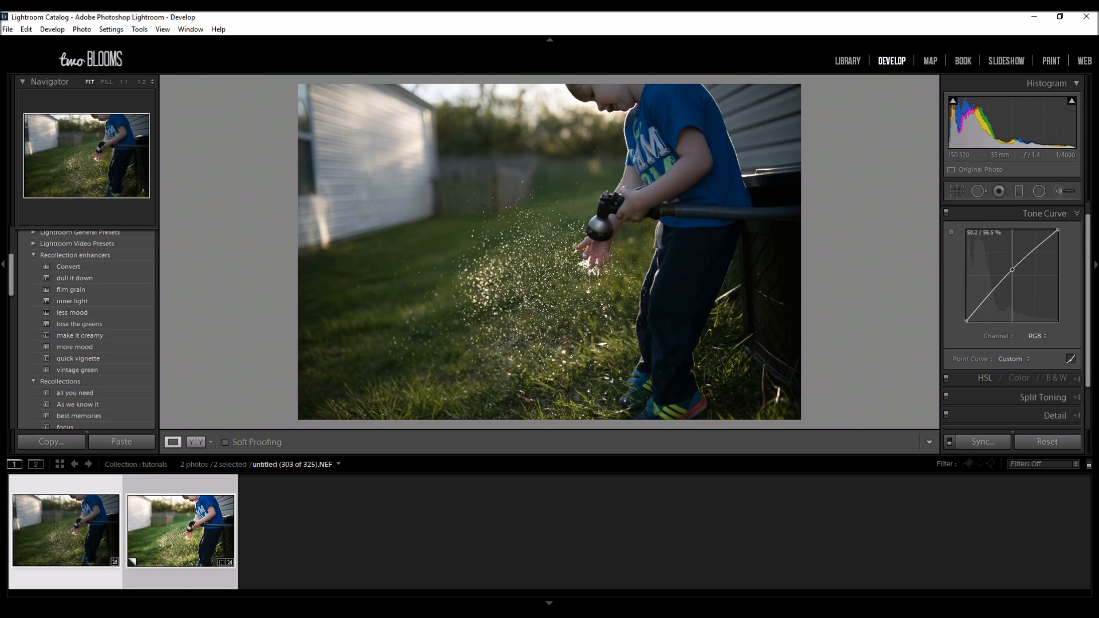
{"action": "left_click_drag", "start_coordinate": [1012, 269], "coordinate": [1011, 266]}
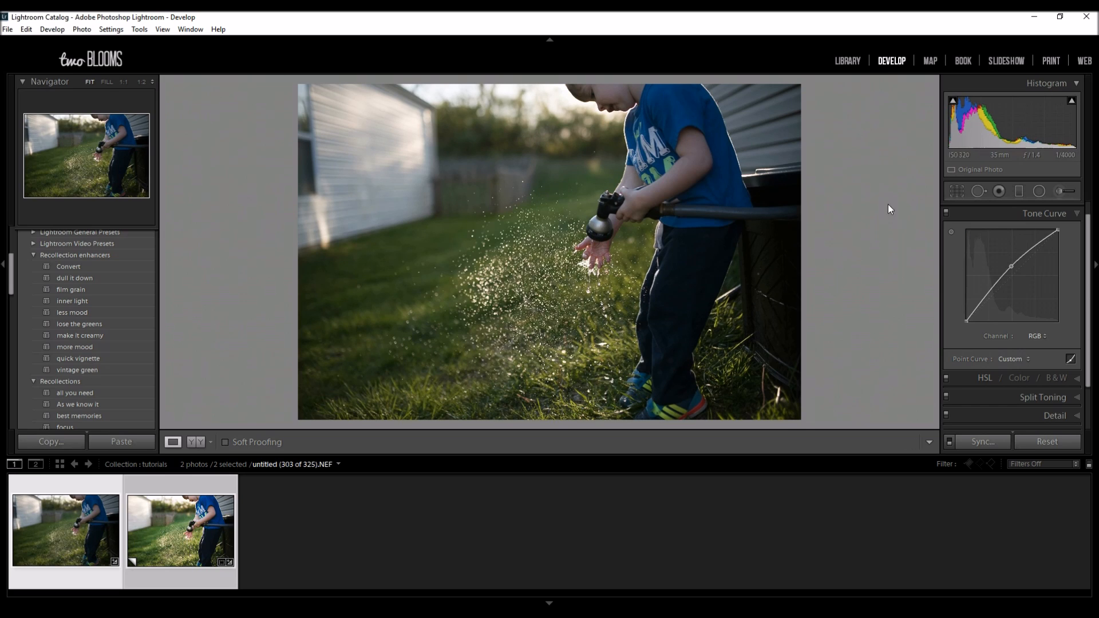
{"action": "mouse_move", "coordinate": [1038, 232]}
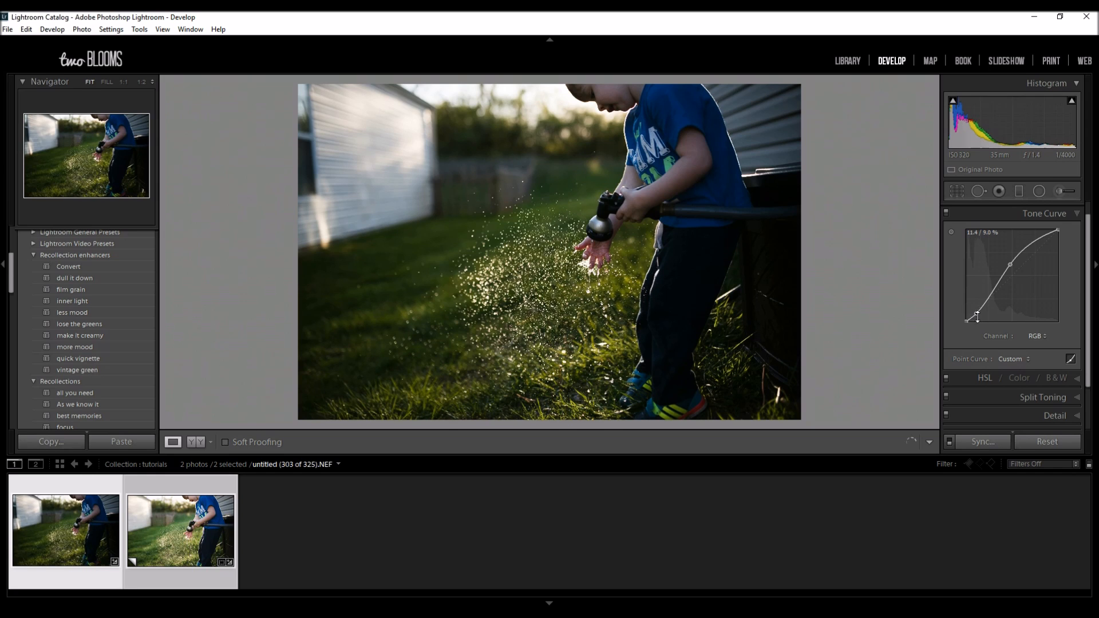
{"action": "left_click_drag", "start_coordinate": [977, 317], "coordinate": [975, 321]}
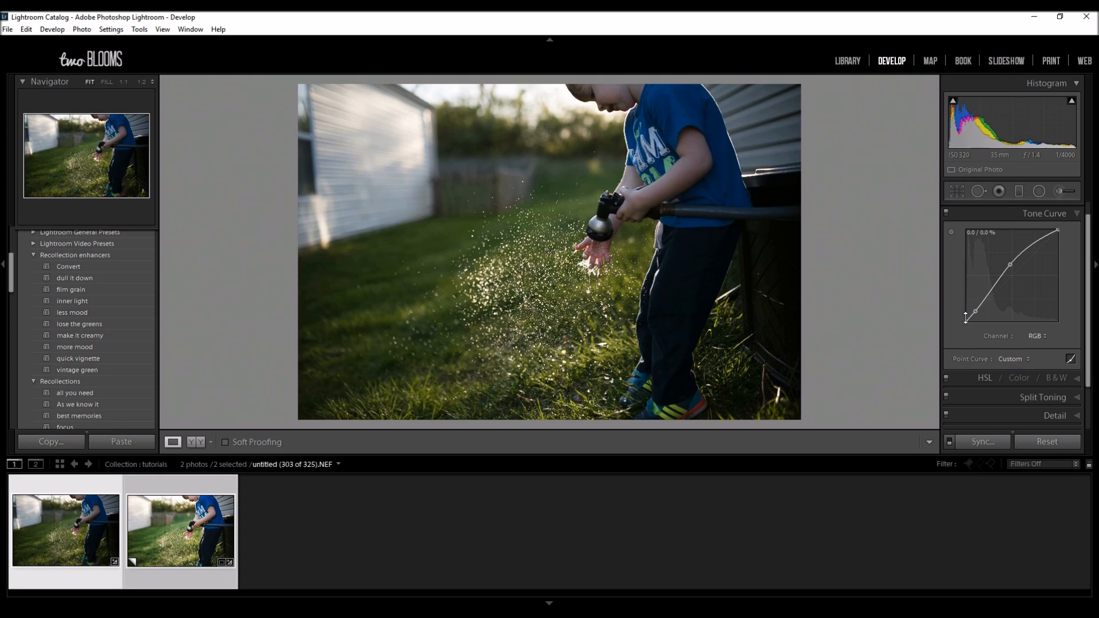
{"action": "left_click_drag", "start_coordinate": [966, 318], "coordinate": [976, 315]}
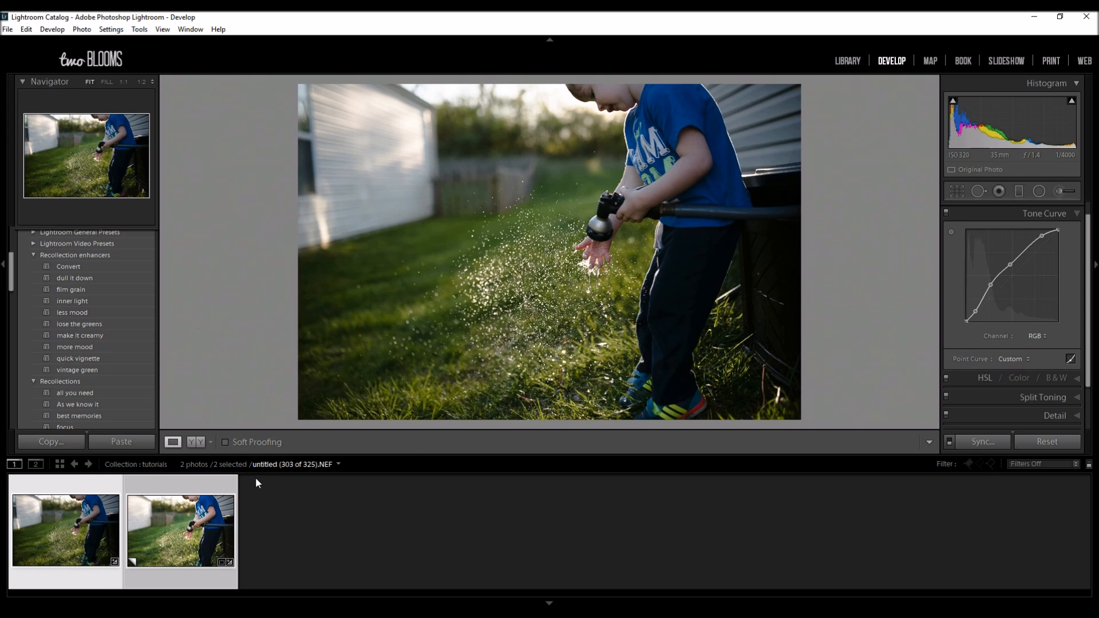
Leave the Before/After comparison and return to the single-photo Loupe view.
{"action": "left_click", "coordinate": [172, 443]}
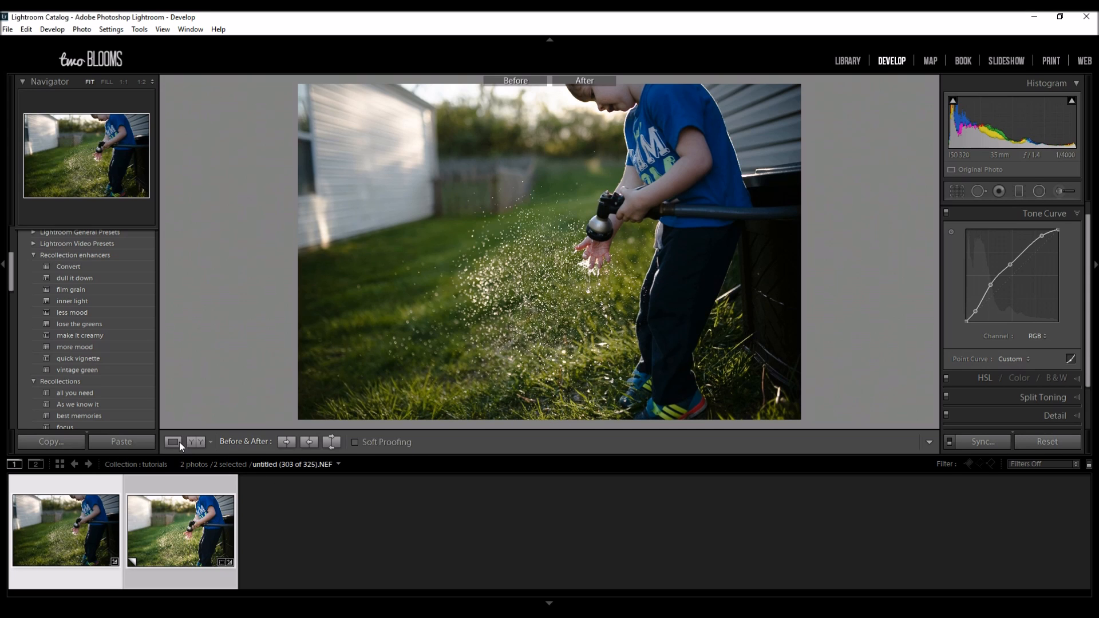
{"action": "left_click", "coordinate": [197, 441]}
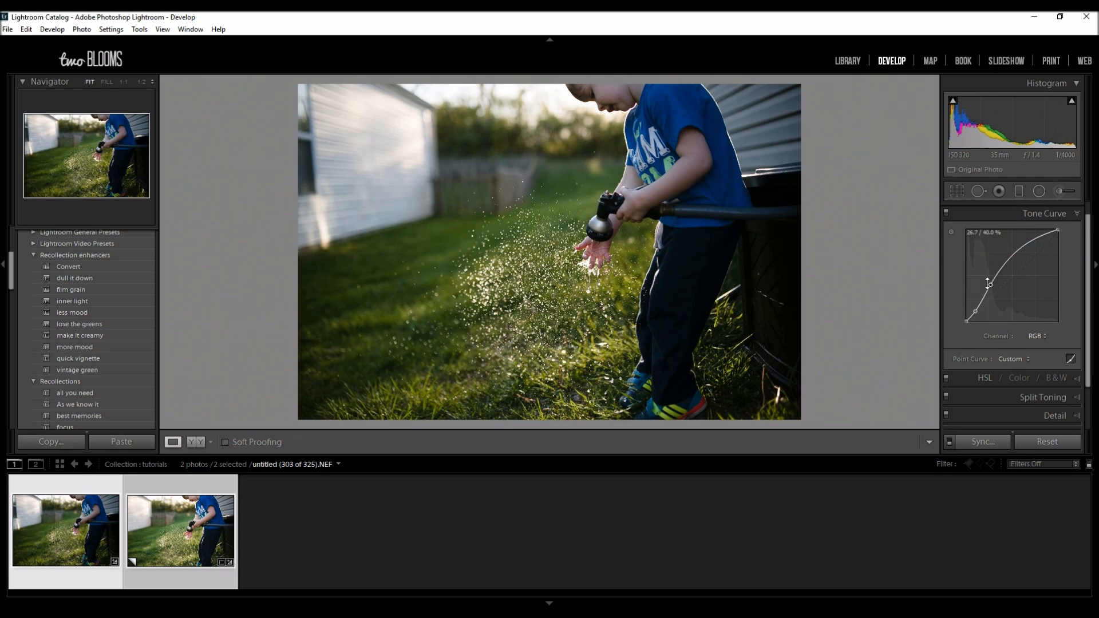
{"action": "mouse_move", "coordinate": [990, 283]}
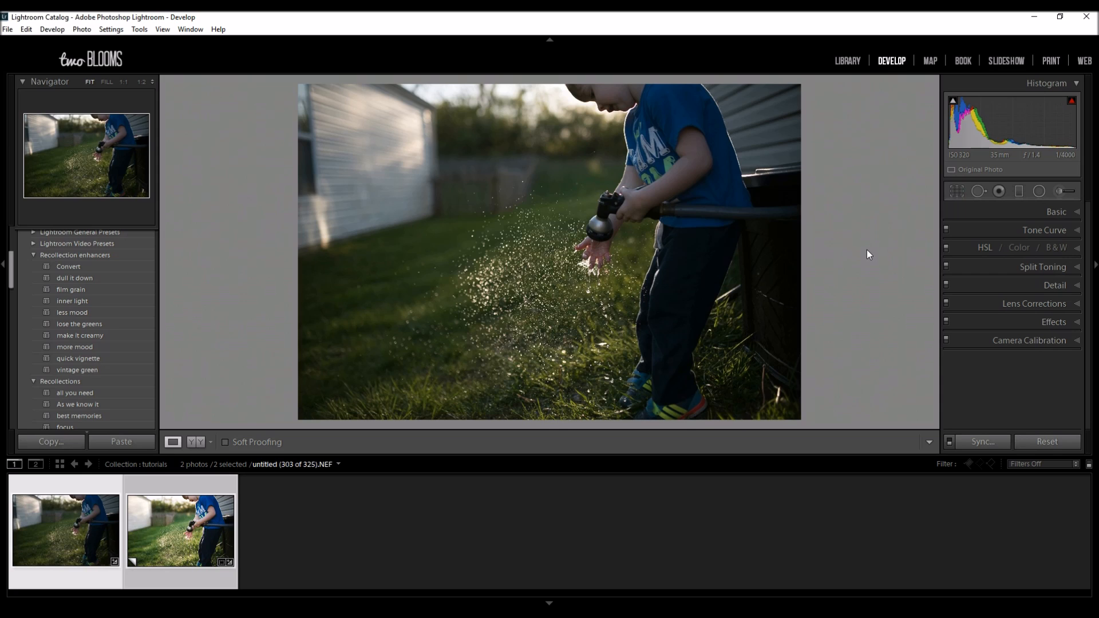
{"action": "mouse_move", "coordinate": [297, 258]}
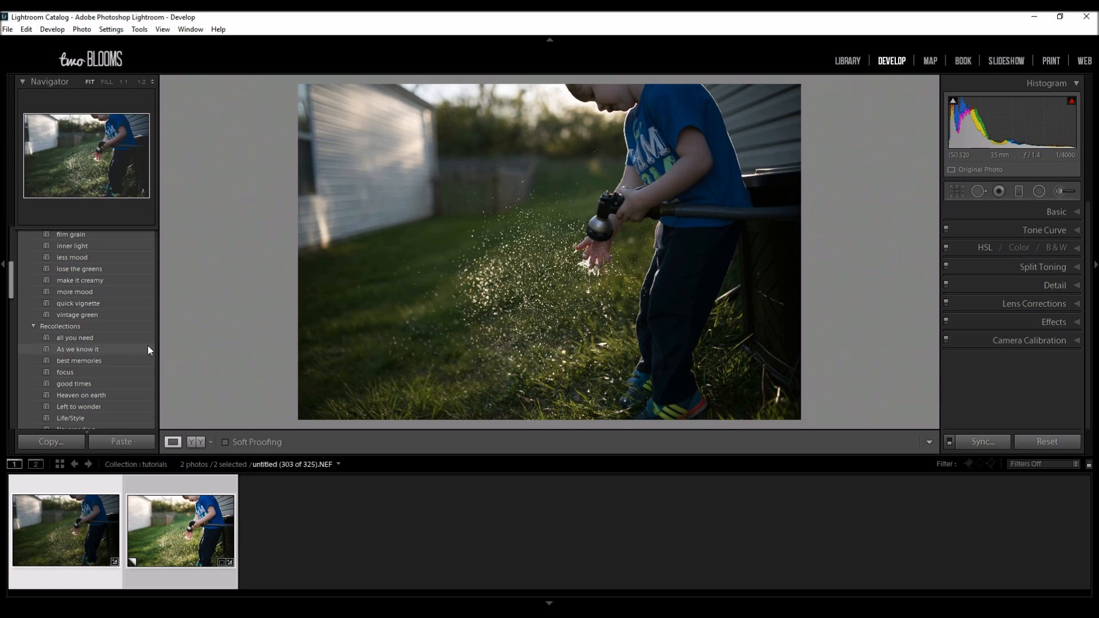
Apply the 'Left to wonder' preset from the Presets panel.
{"action": "scroll", "scroll_direction": "down", "scroll_amount": 3}
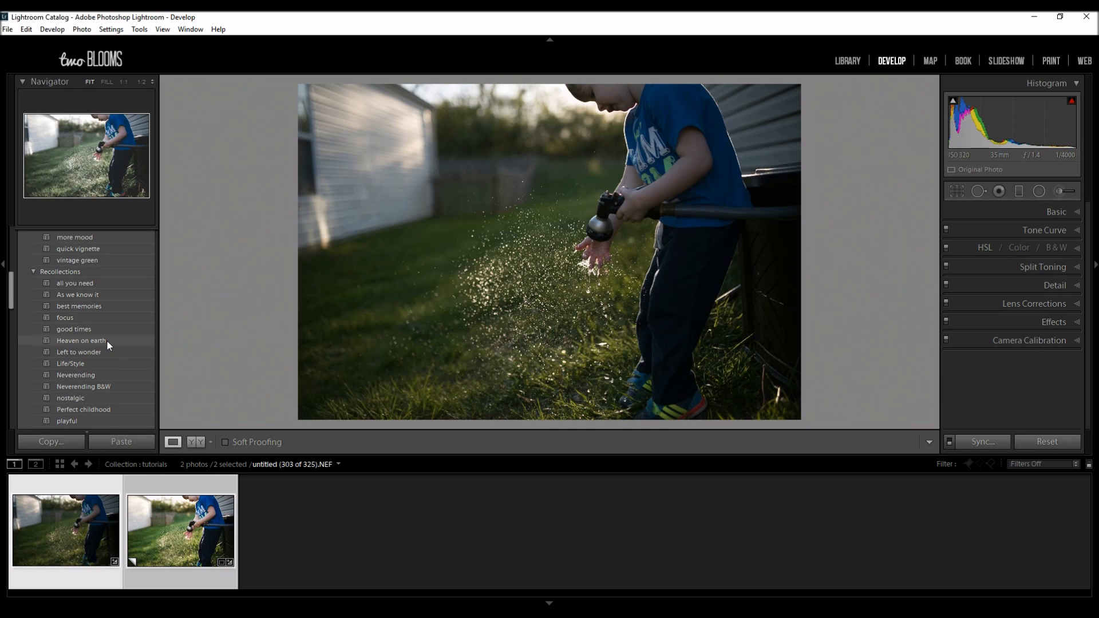
{"action": "scroll", "scroll_direction": "down", "scroll_amount": 3}
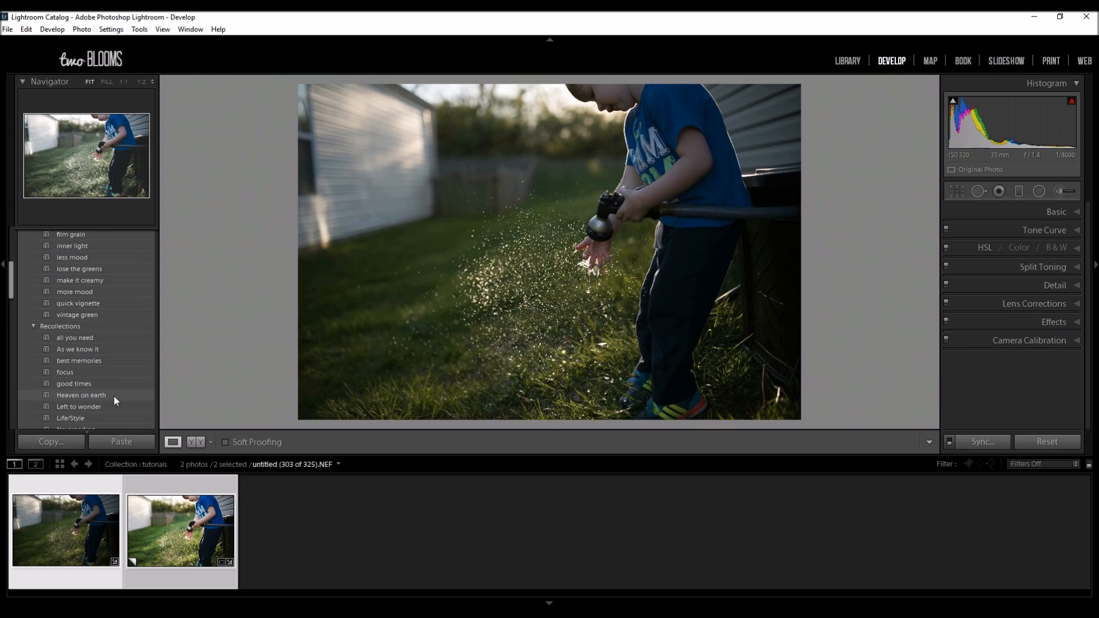
{"action": "scroll", "scroll_direction": "down", "scroll_amount": 3}
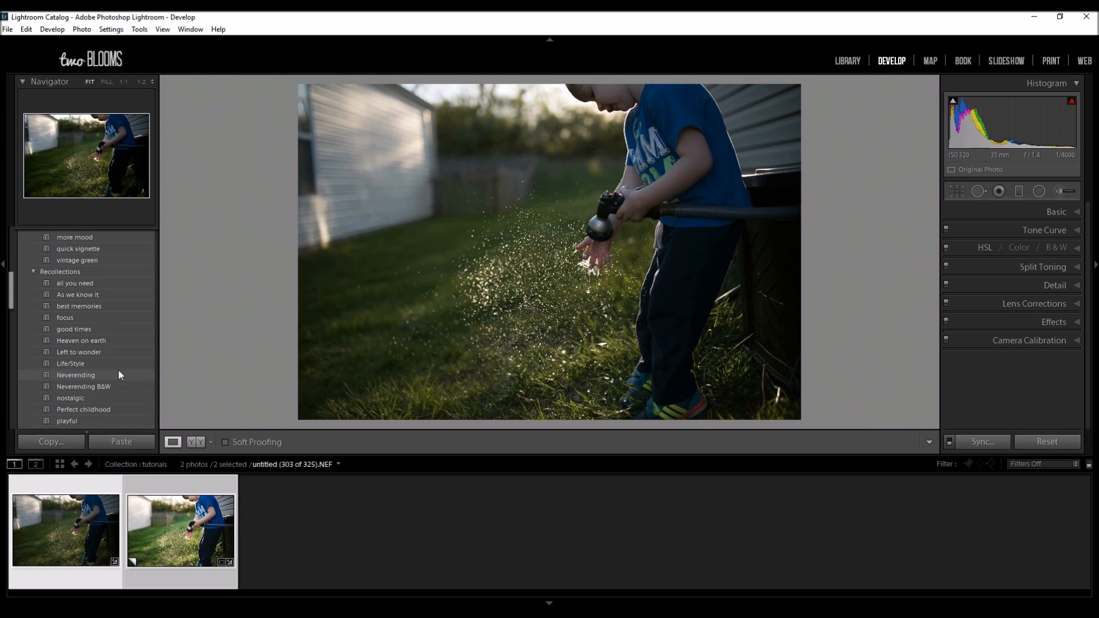
{"action": "left_click", "coordinate": [78, 352]}
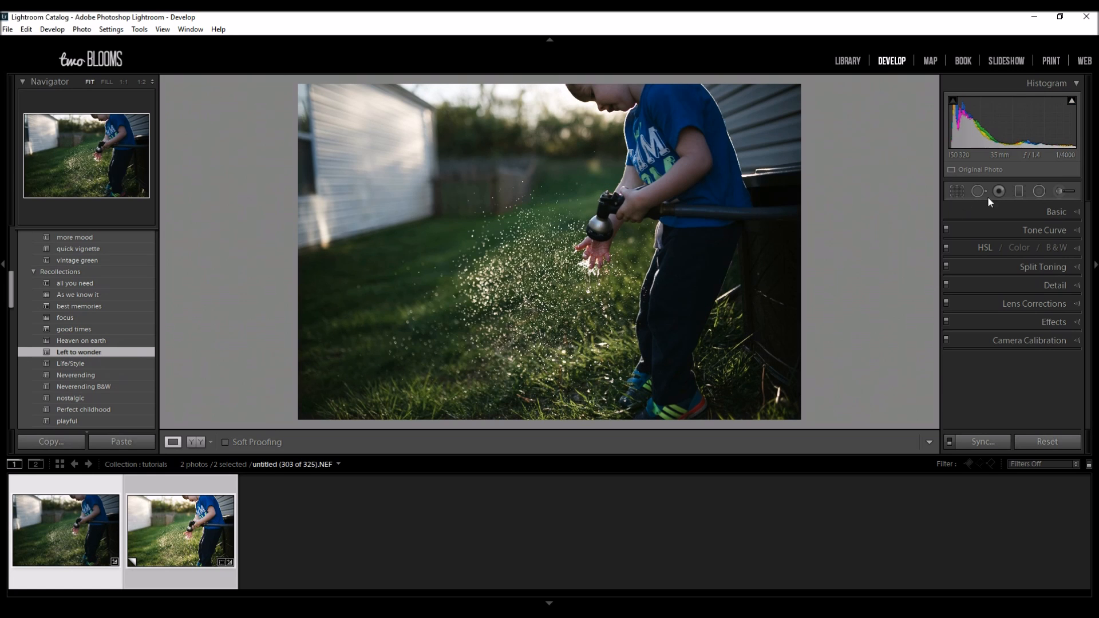
Expand the Basic panel and set Exposure to +0.83.
{"action": "left_click", "coordinate": [1057, 212]}
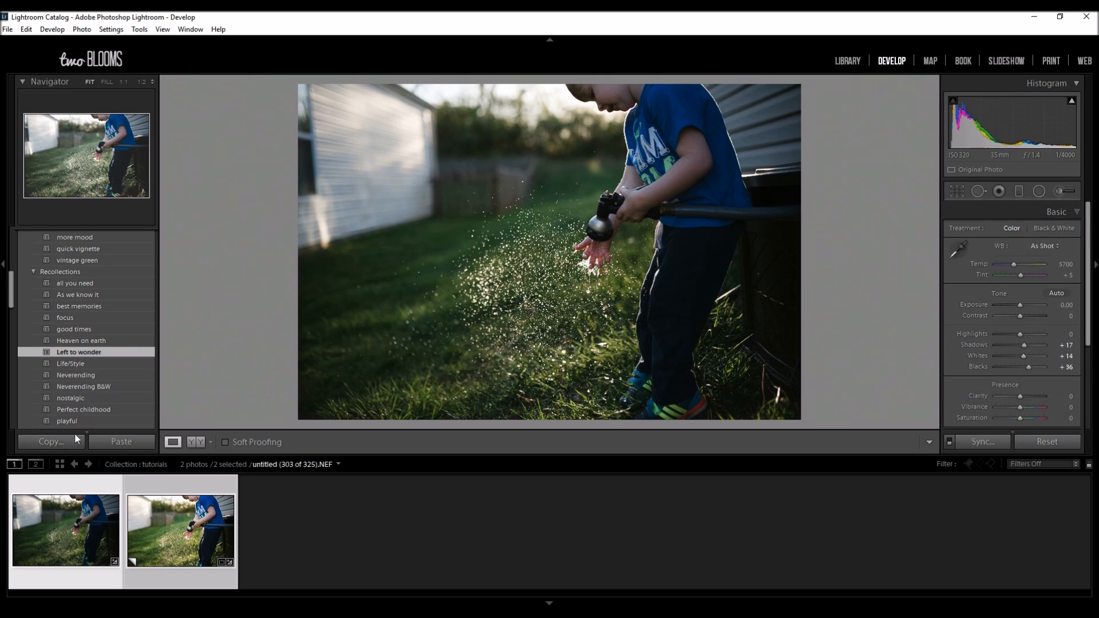
{"action": "mouse_move", "coordinate": [387, 268]}
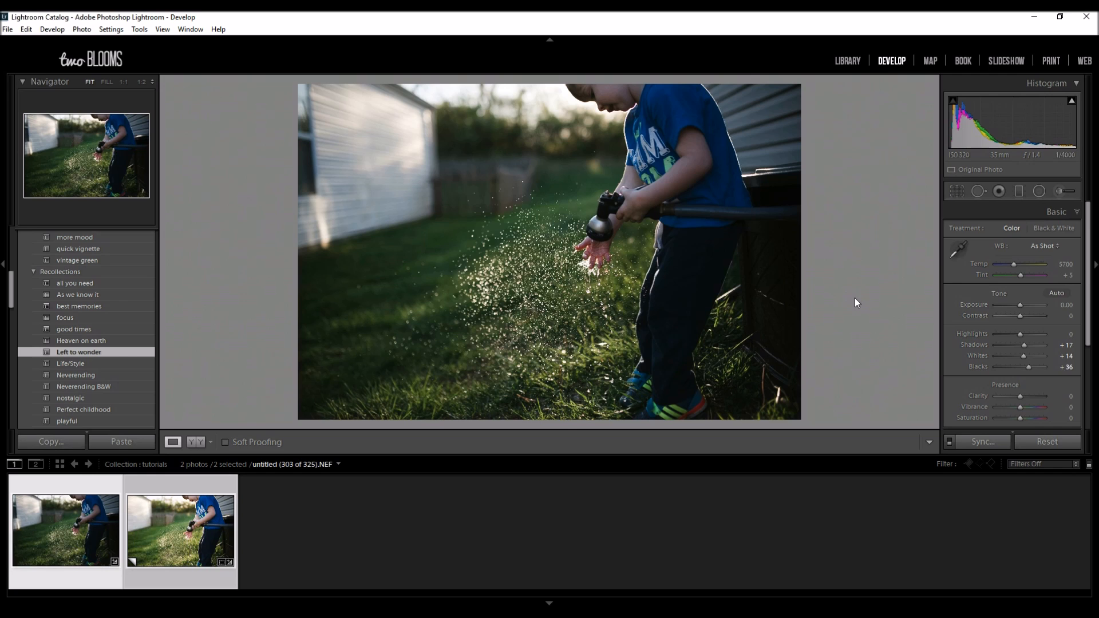
{"action": "mouse_move", "coordinate": [1022, 309]}
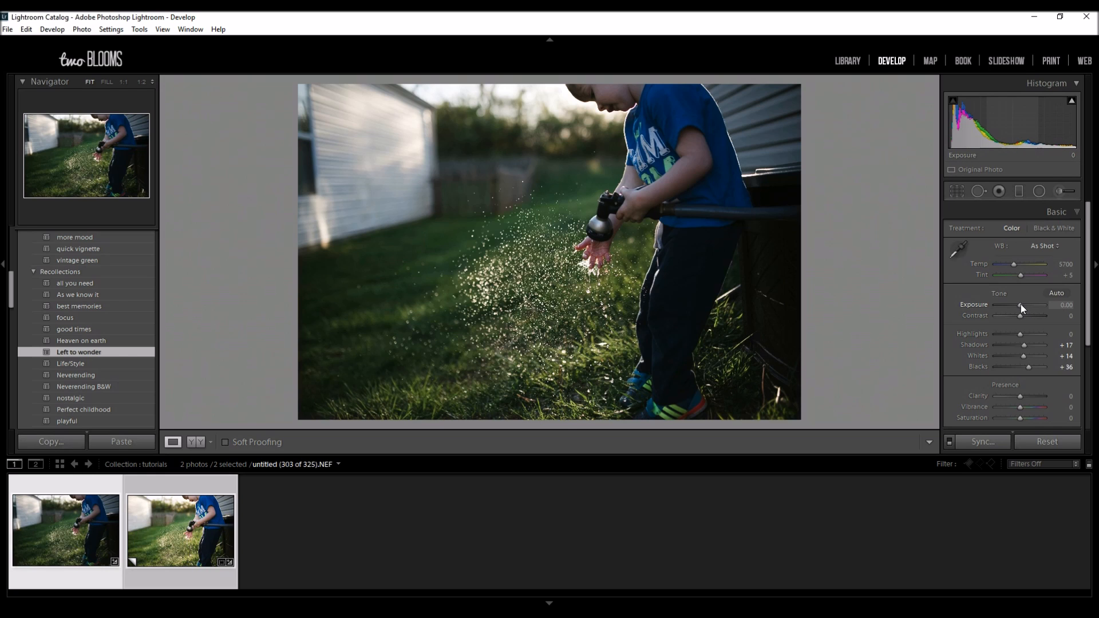
{"action": "left_click_drag", "start_coordinate": [1018, 304], "coordinate": [1023, 304]}
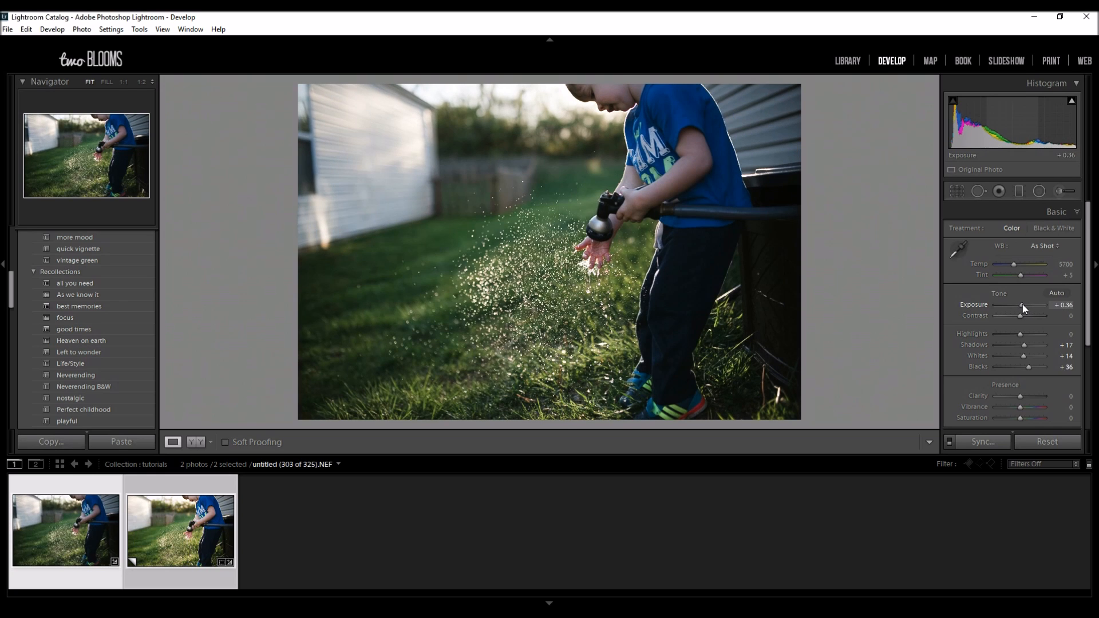
{"action": "left_click_drag", "start_coordinate": [1022, 306], "coordinate": [1030, 305]}
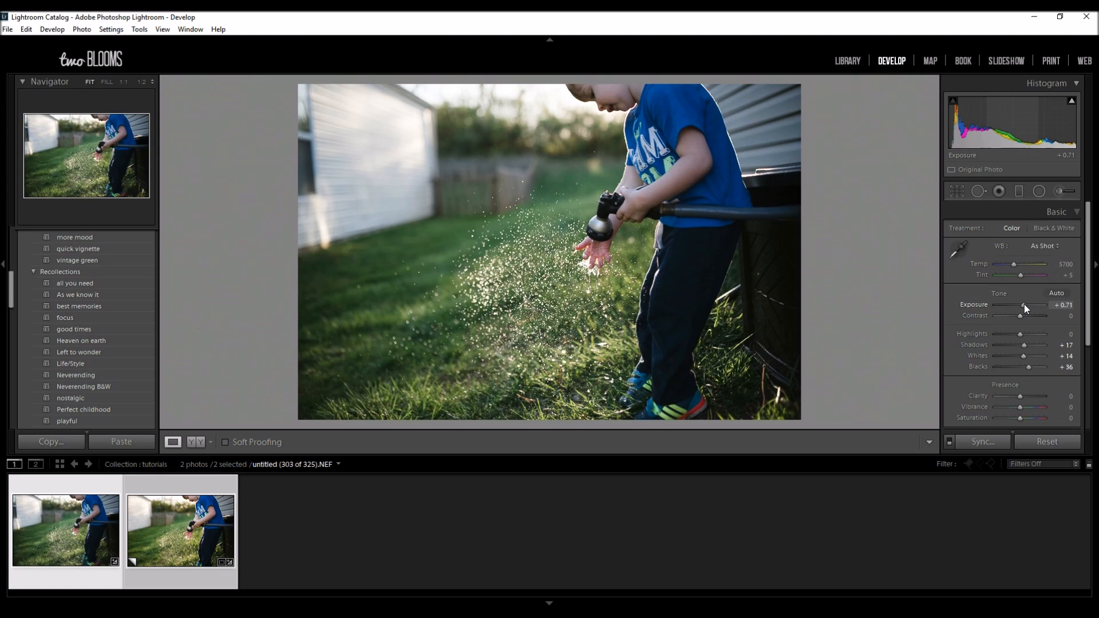
{"action": "left_click_drag", "start_coordinate": [1022, 305], "coordinate": [1028, 305]}
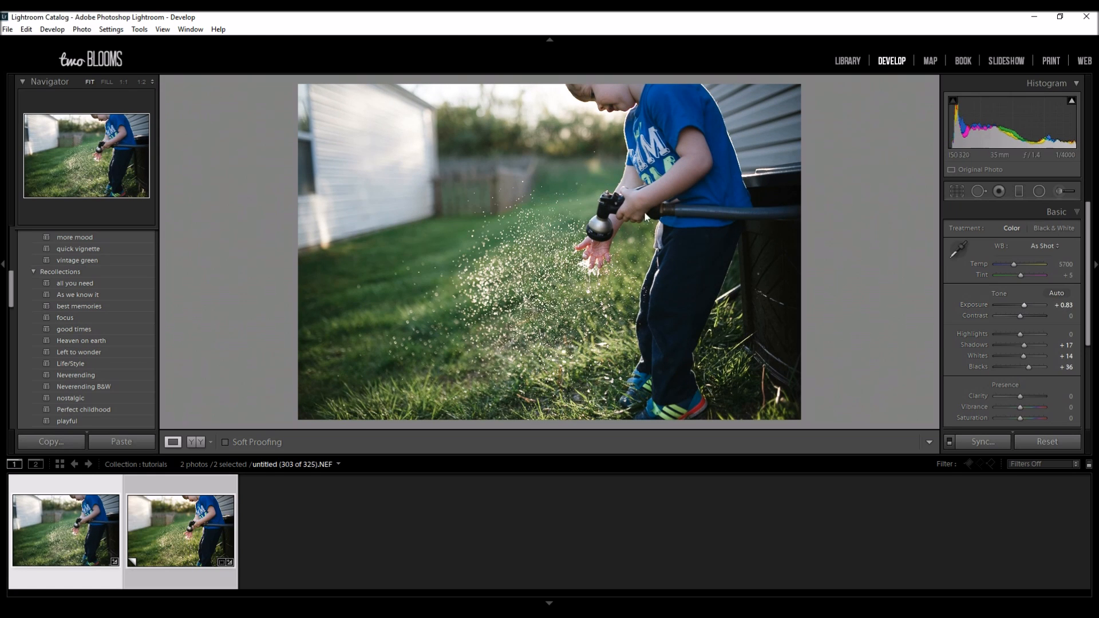
{"action": "mouse_move", "coordinate": [605, 261]}
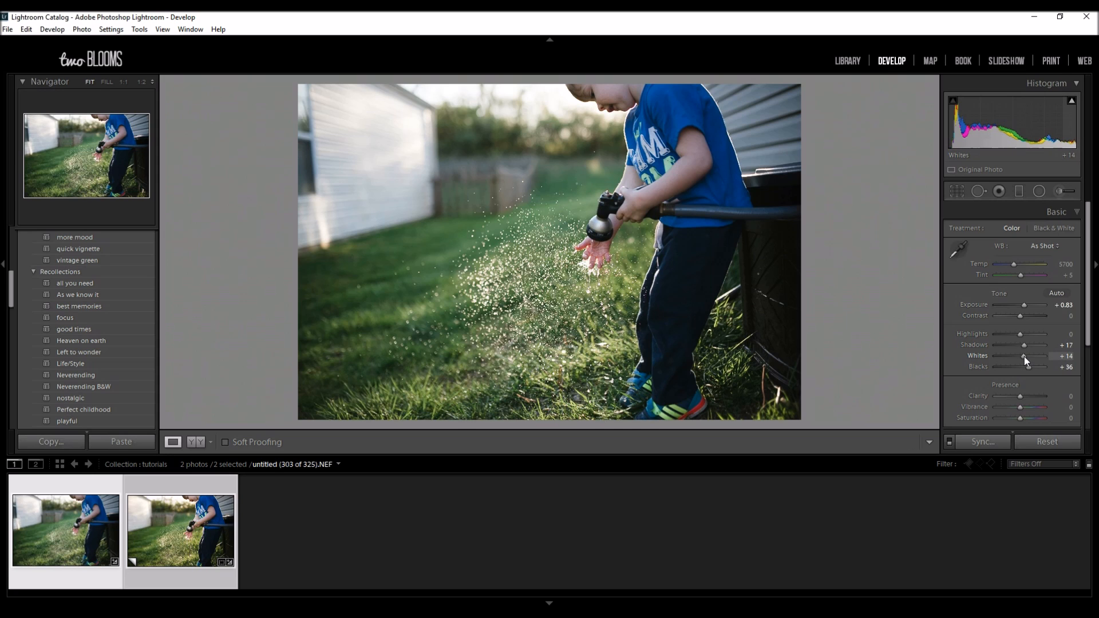
Raise the Whites slider to +43.
{"action": "left_click_drag", "start_coordinate": [1022, 356], "coordinate": [1033, 355]}
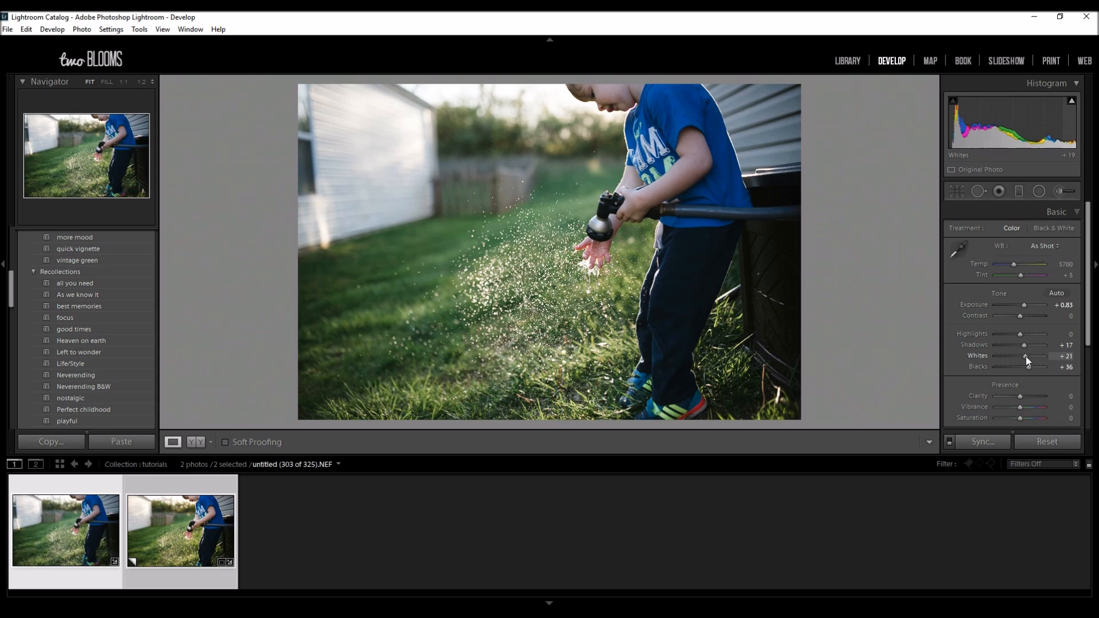
{"action": "left_click_drag", "start_coordinate": [1024, 356], "coordinate": [1030, 356]}
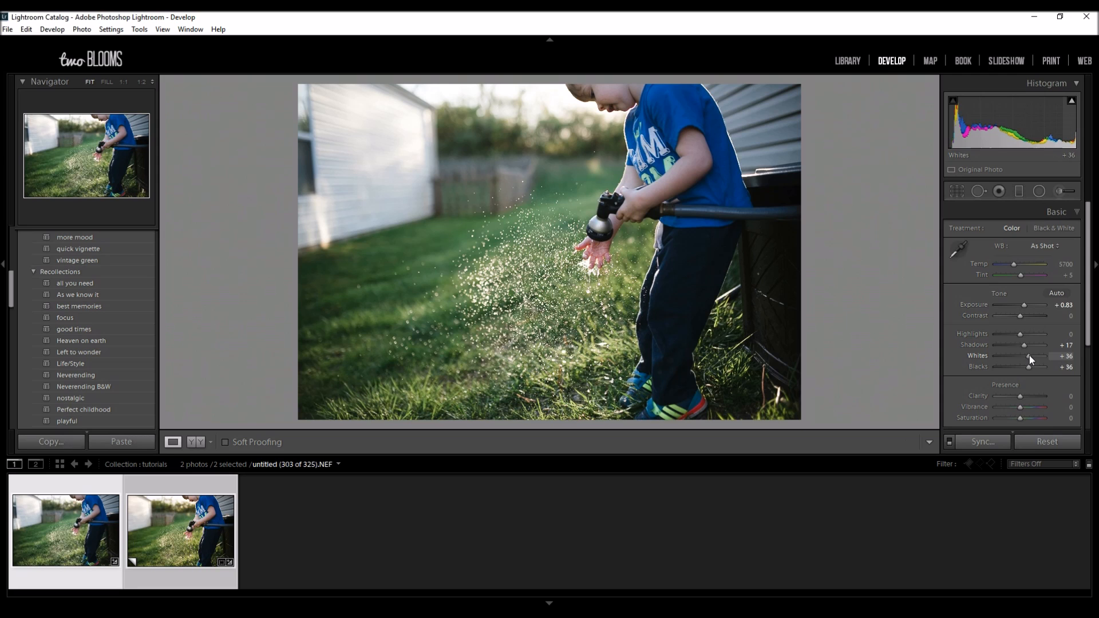
{"action": "left_click_drag", "start_coordinate": [1025, 356], "coordinate": [1031, 356]}
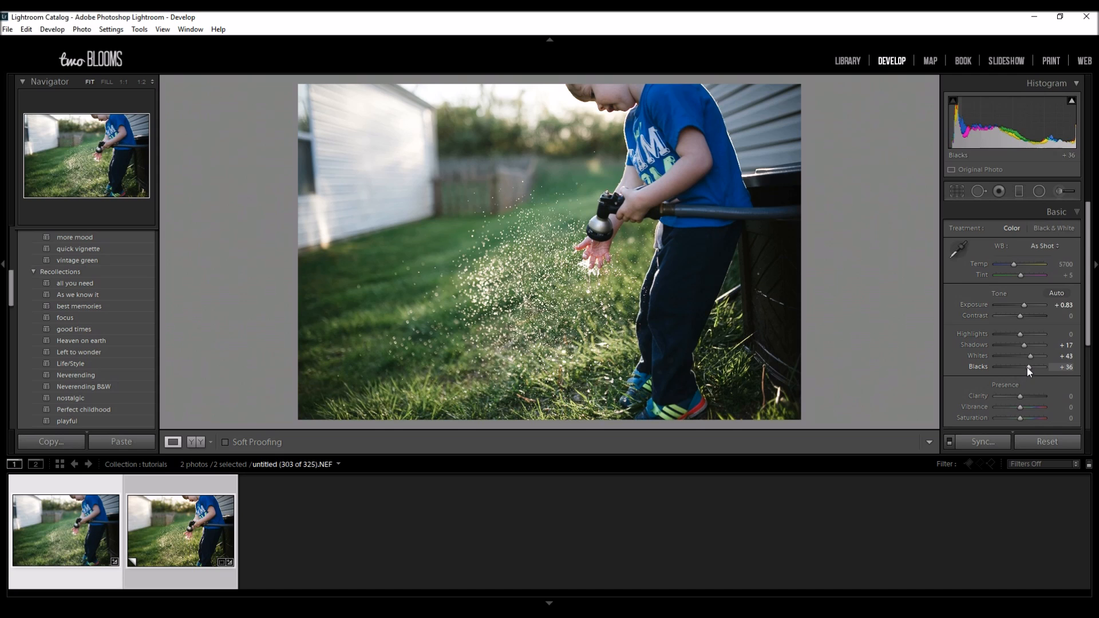
{"action": "mouse_move", "coordinate": [1030, 357]}
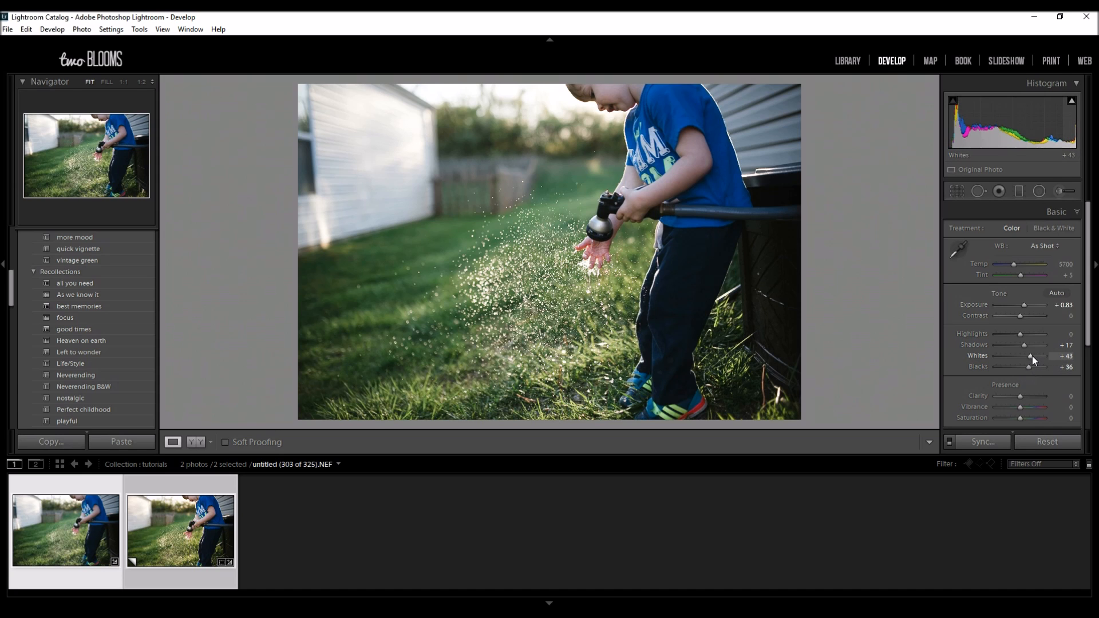
{"action": "mouse_move", "coordinate": [1030, 366]}
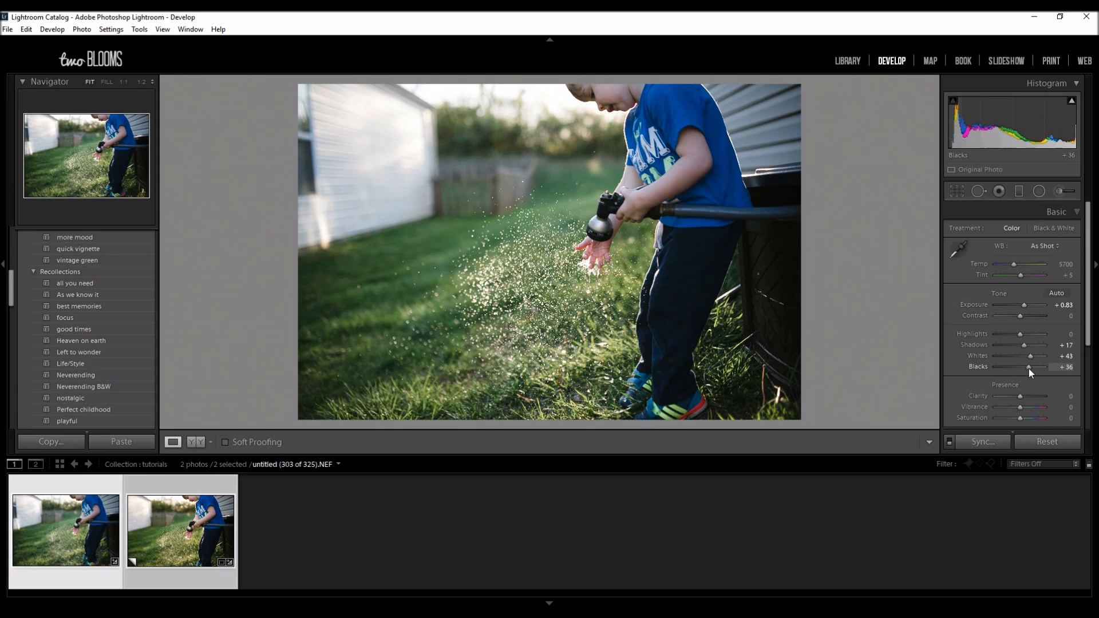
Try several Blacks values and settle near +10.
{"action": "left_click_drag", "start_coordinate": [1029, 368], "coordinate": [1023, 368]}
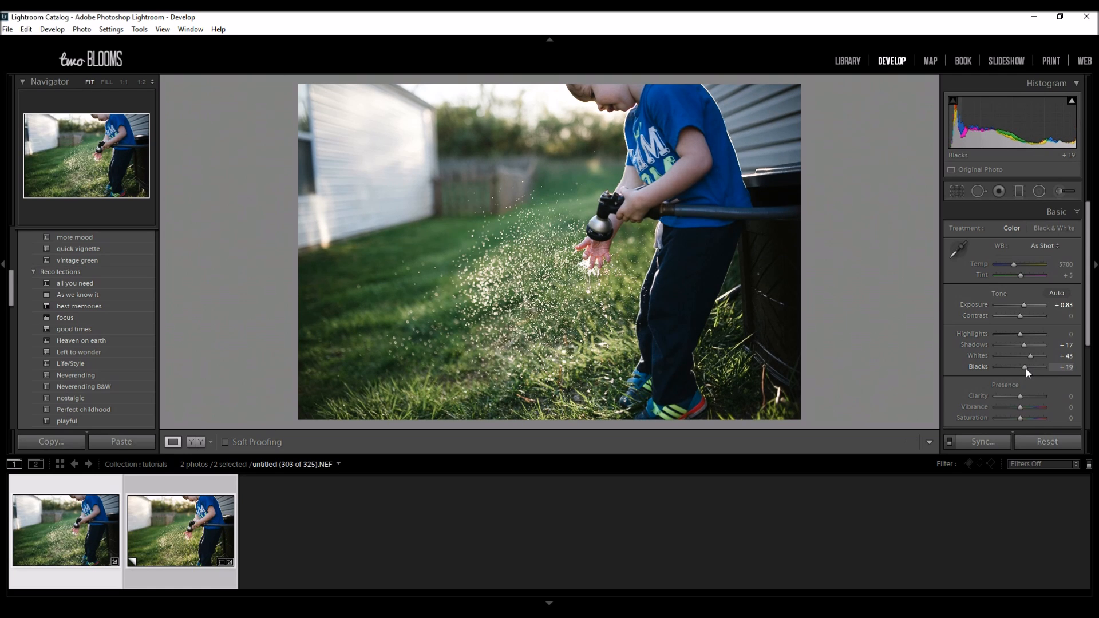
{"action": "left_click_drag", "start_coordinate": [1025, 367], "coordinate": [1023, 367]}
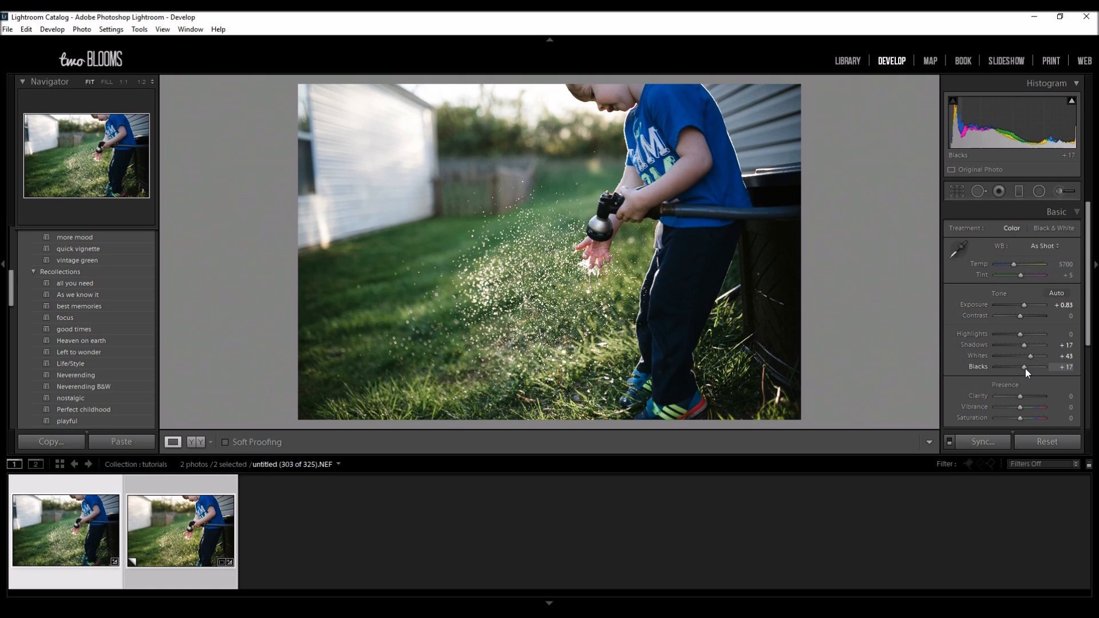
{"action": "left_click_drag", "start_coordinate": [1027, 369], "coordinate": [1021, 369]}
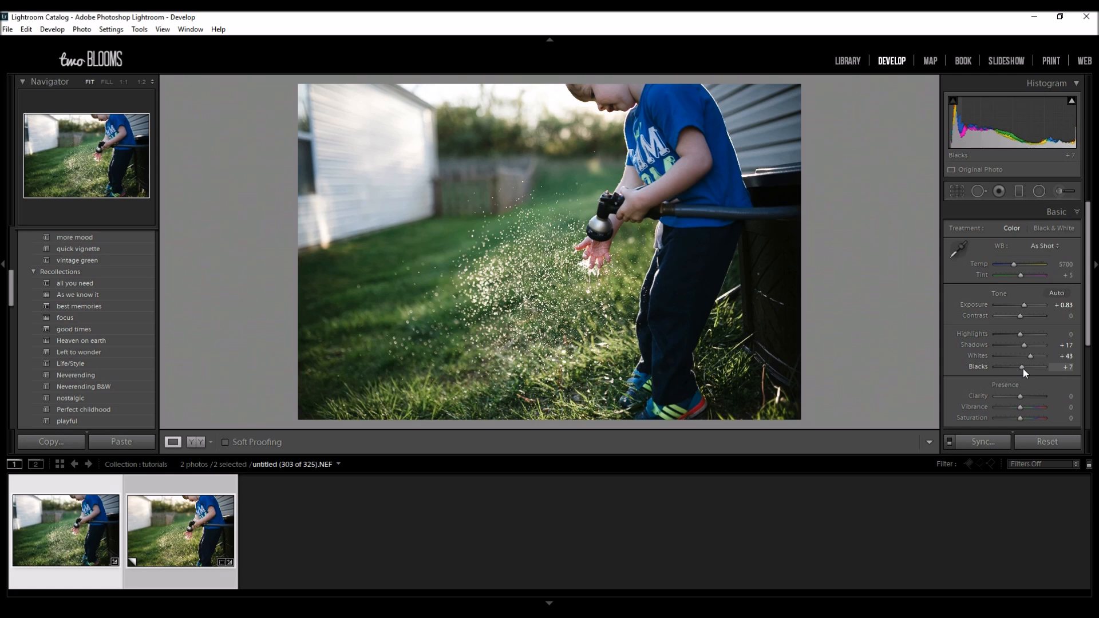
{"action": "left_click_drag", "start_coordinate": [1024, 367], "coordinate": [1021, 367]}
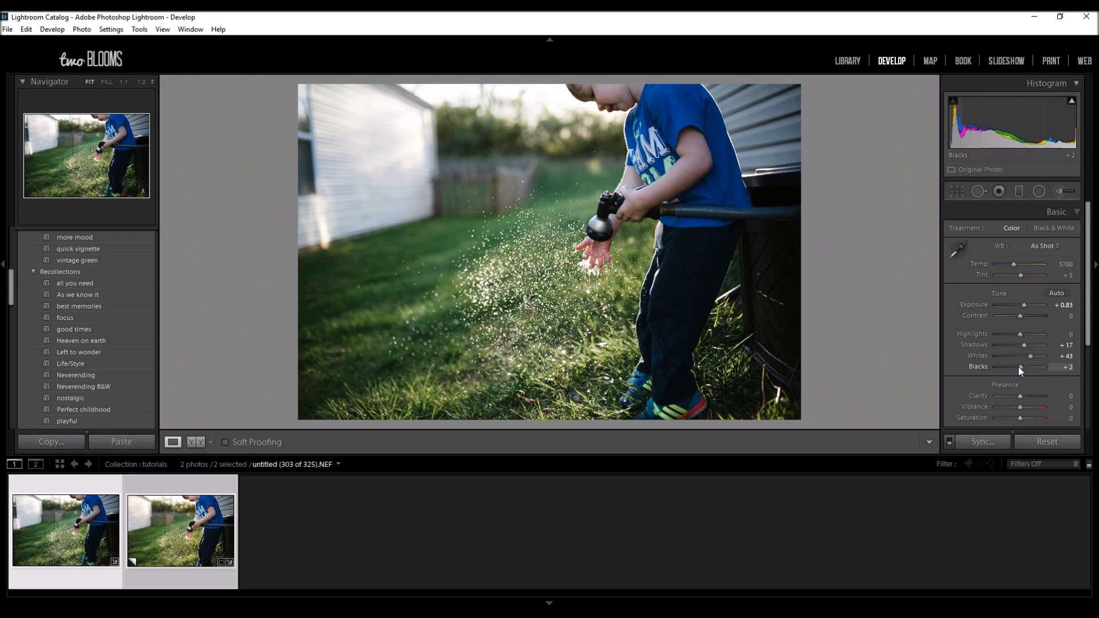
{"action": "left_click_drag", "start_coordinate": [1020, 368], "coordinate": [1015, 368]}
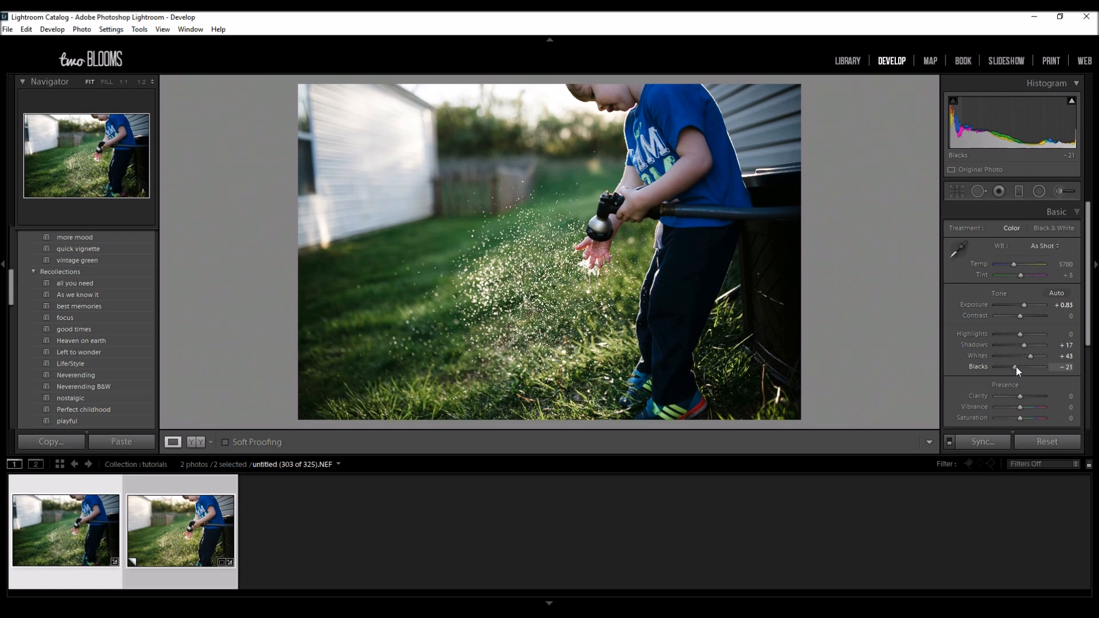
{"action": "left_click_drag", "start_coordinate": [1015, 368], "coordinate": [1022, 367]}
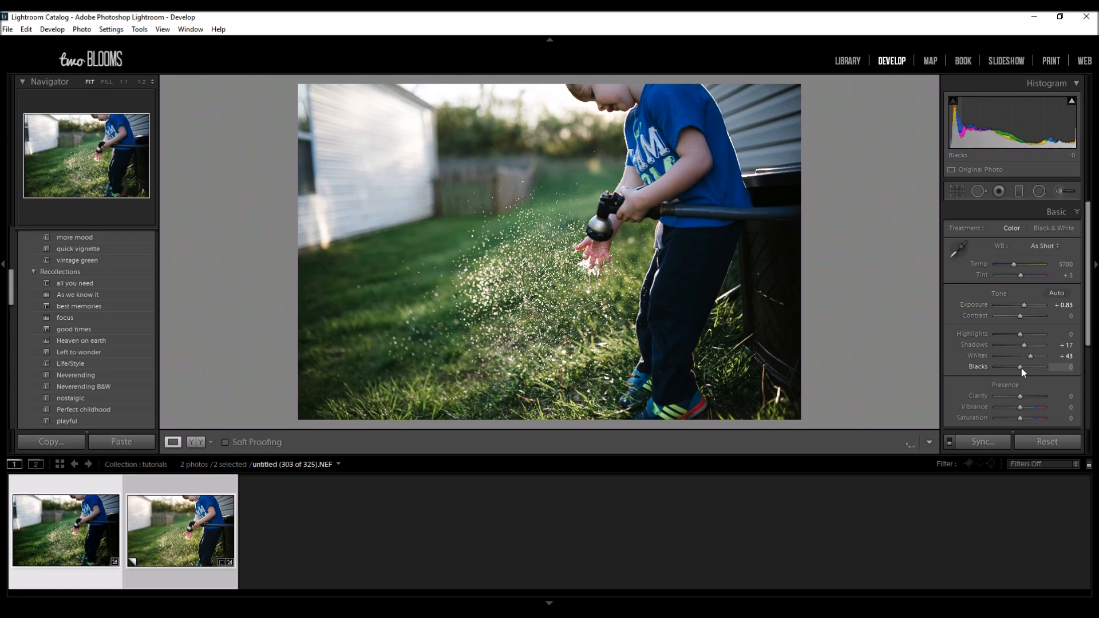
{"action": "left_click_drag", "start_coordinate": [1022, 368], "coordinate": [1029, 368]}
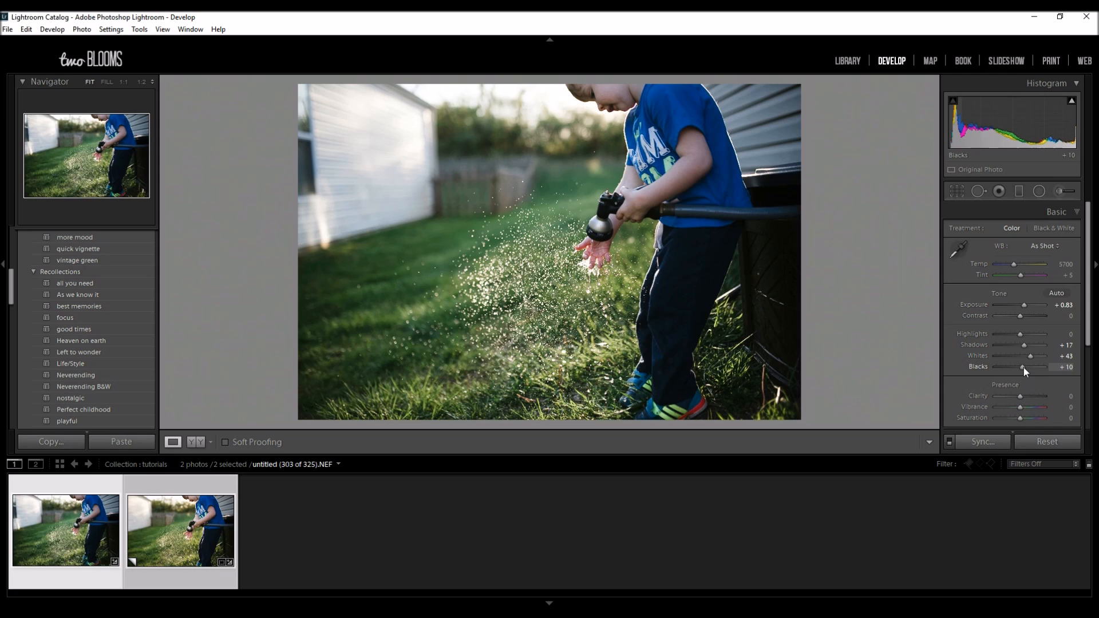
{"action": "left_click_drag", "start_coordinate": [1027, 367], "coordinate": [1020, 367]}
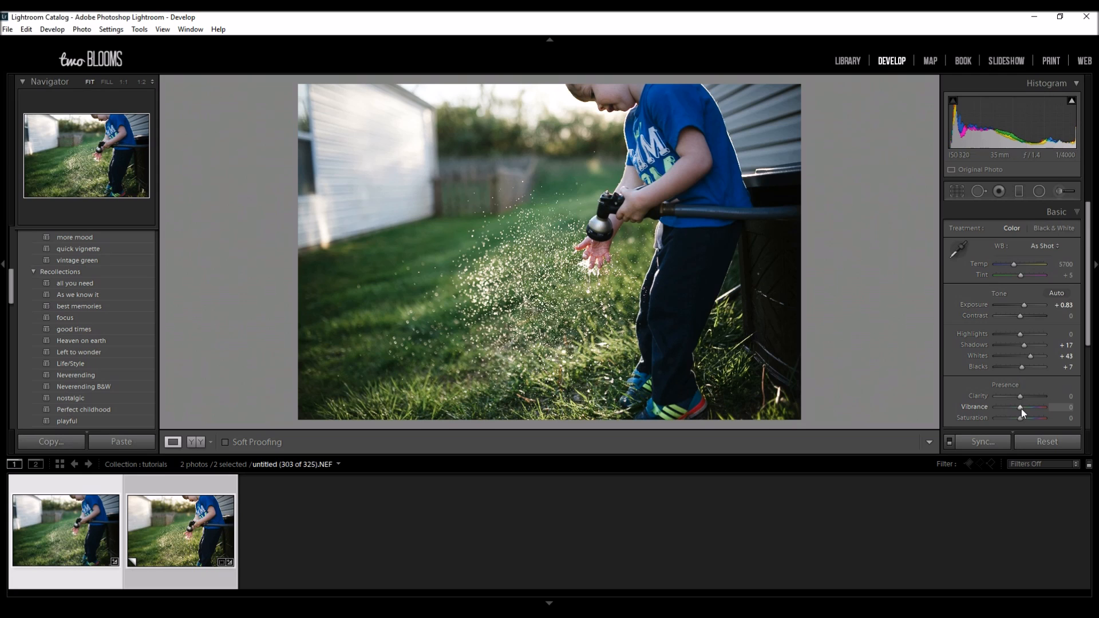
Drag Vibrance to +24 to enrich the grass and the boy's blue shirt.
{"action": "left_click_drag", "start_coordinate": [1021, 407], "coordinate": [1029, 407]}
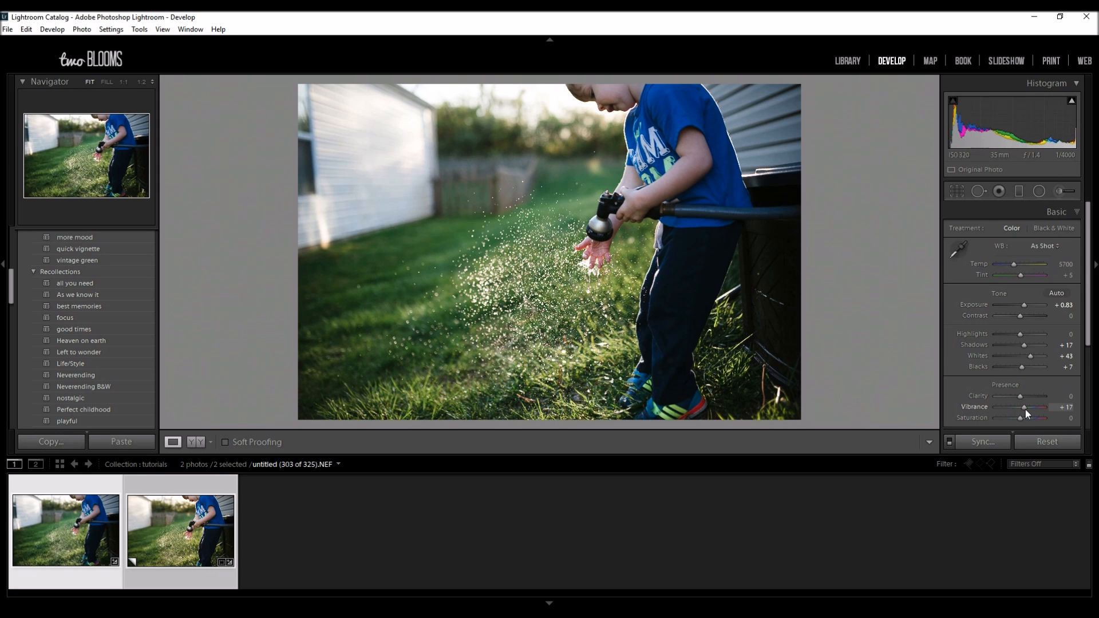
{"action": "left_click_drag", "start_coordinate": [1023, 407], "coordinate": [1030, 407]}
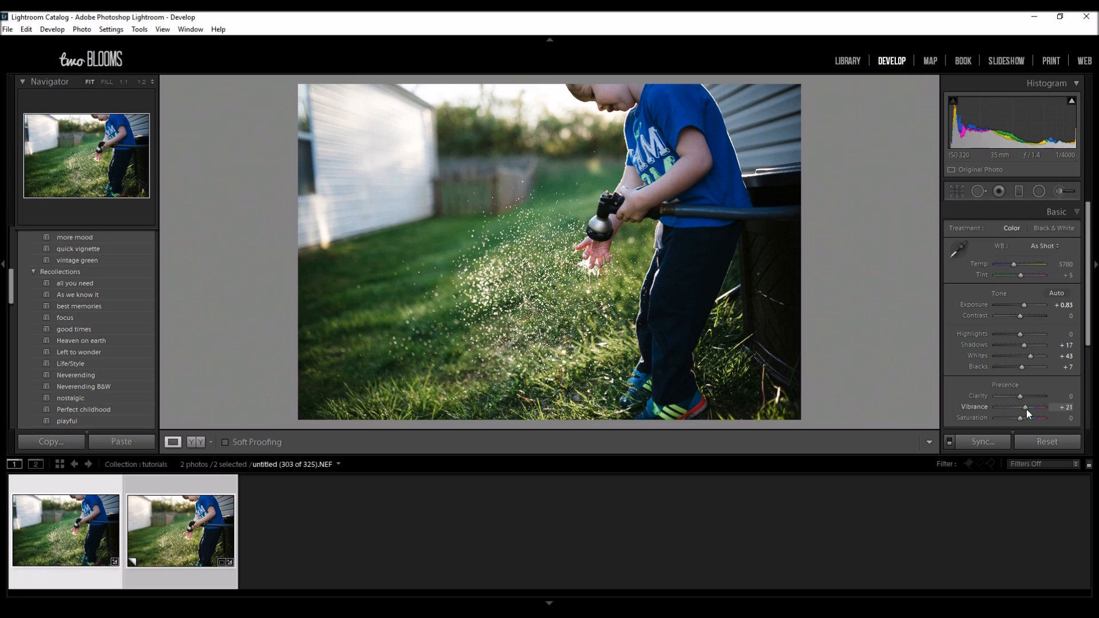
{"action": "left_click_drag", "start_coordinate": [1024, 407], "coordinate": [1028, 407]}
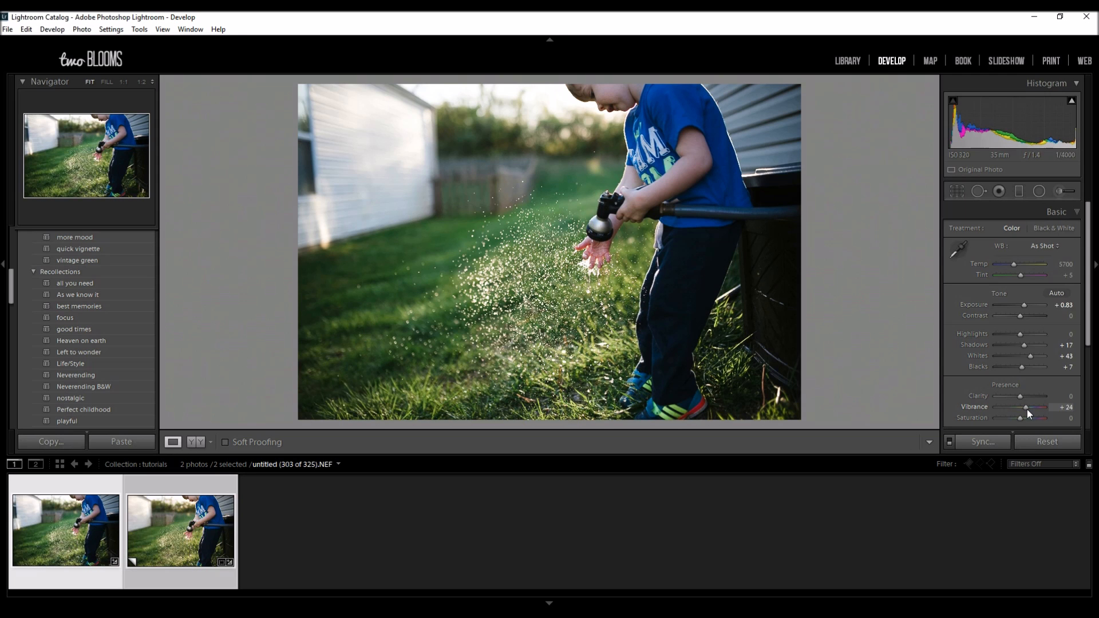
{"action": "mouse_move", "coordinate": [562, 265]}
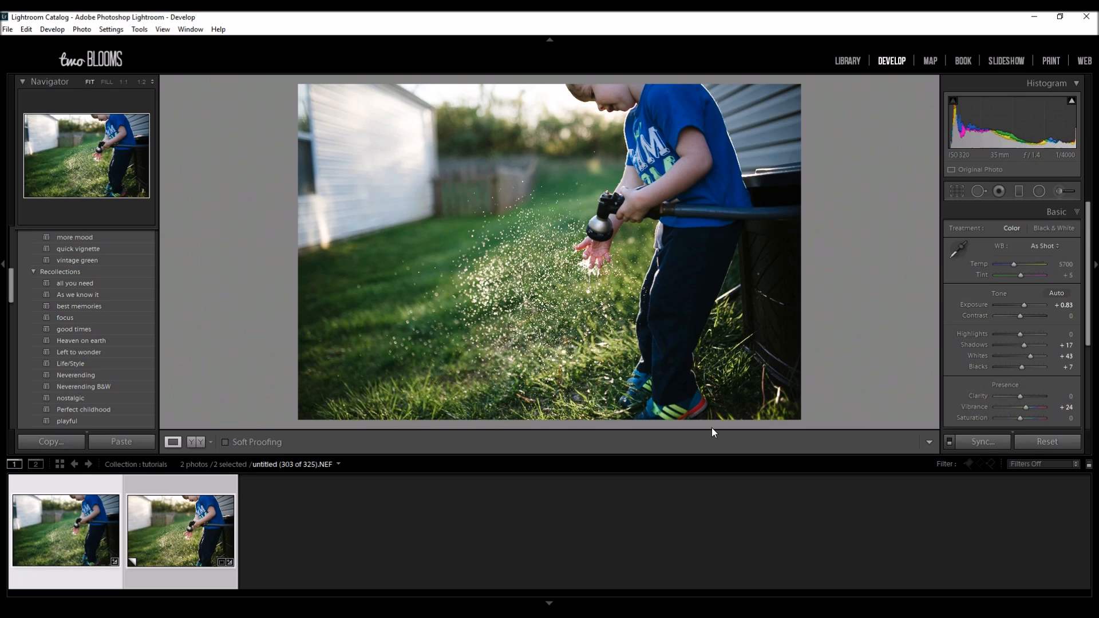
{"action": "mouse_move", "coordinate": [1021, 419]}
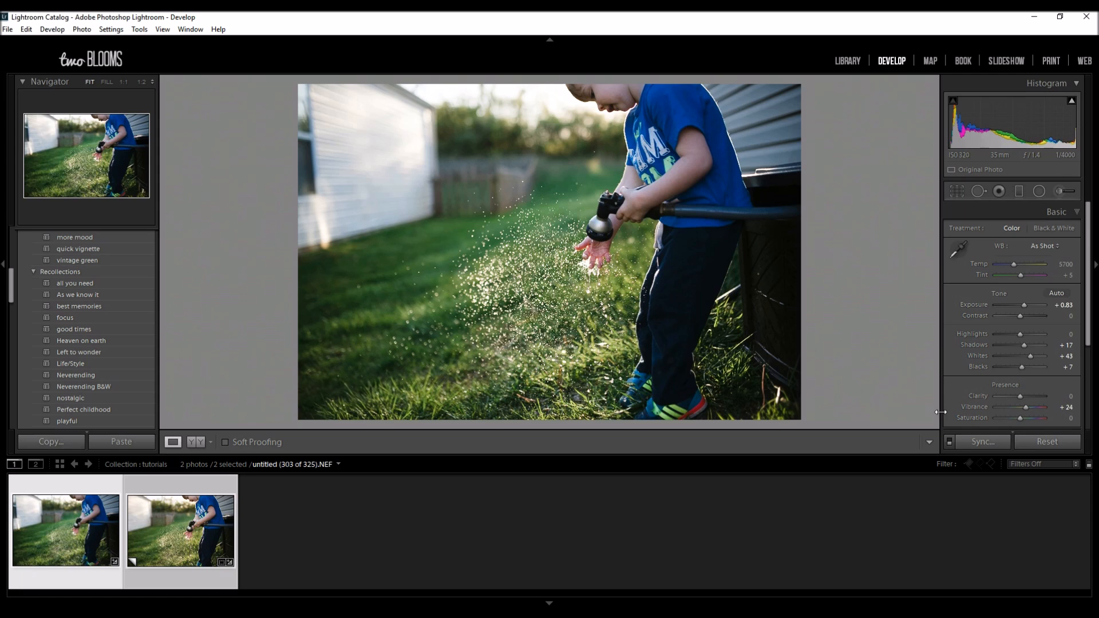
{"action": "mouse_move", "coordinate": [984, 310]}
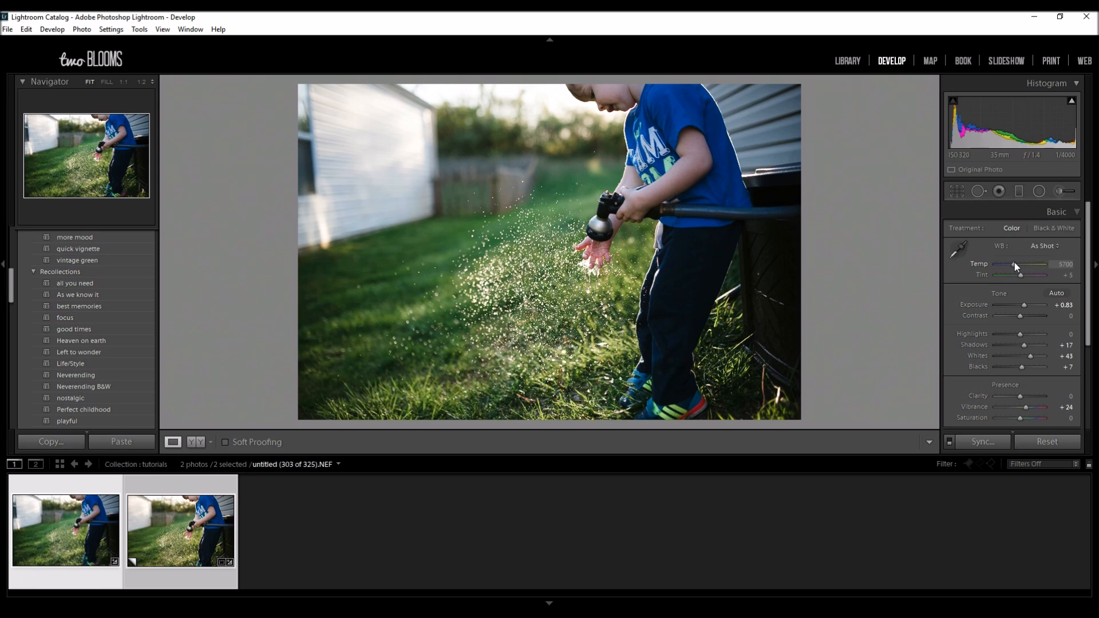
Warm the WB Temp slider from 5700 to 6524, making white balance Custom.
{"action": "left_click_drag", "start_coordinate": [1012, 265], "coordinate": [1024, 265]}
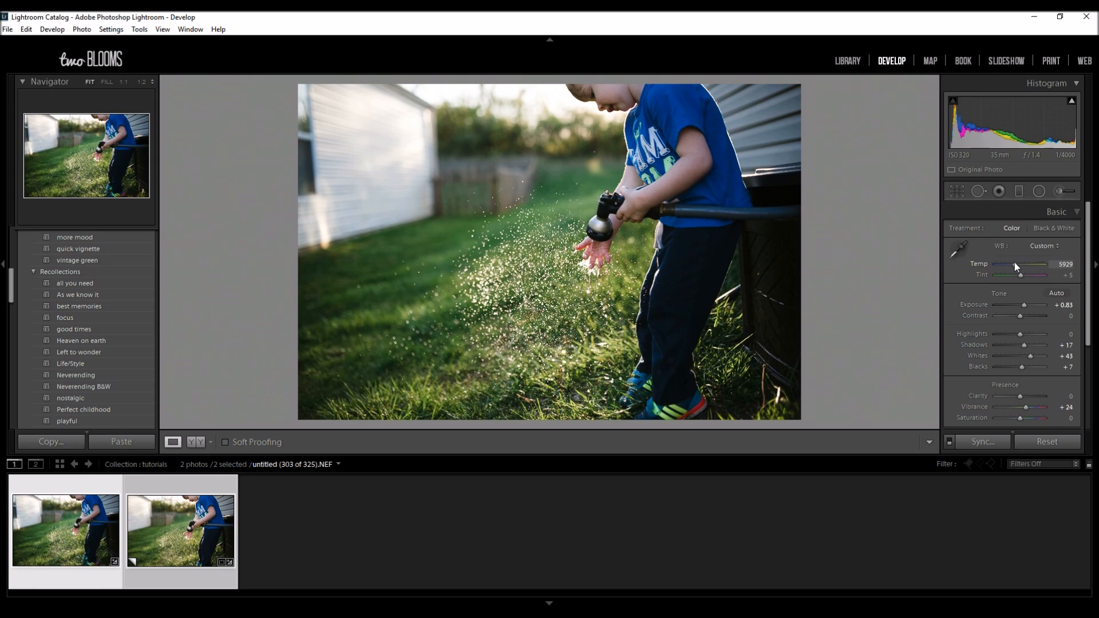
{"action": "left_click_drag", "start_coordinate": [1015, 265], "coordinate": [1028, 265]}
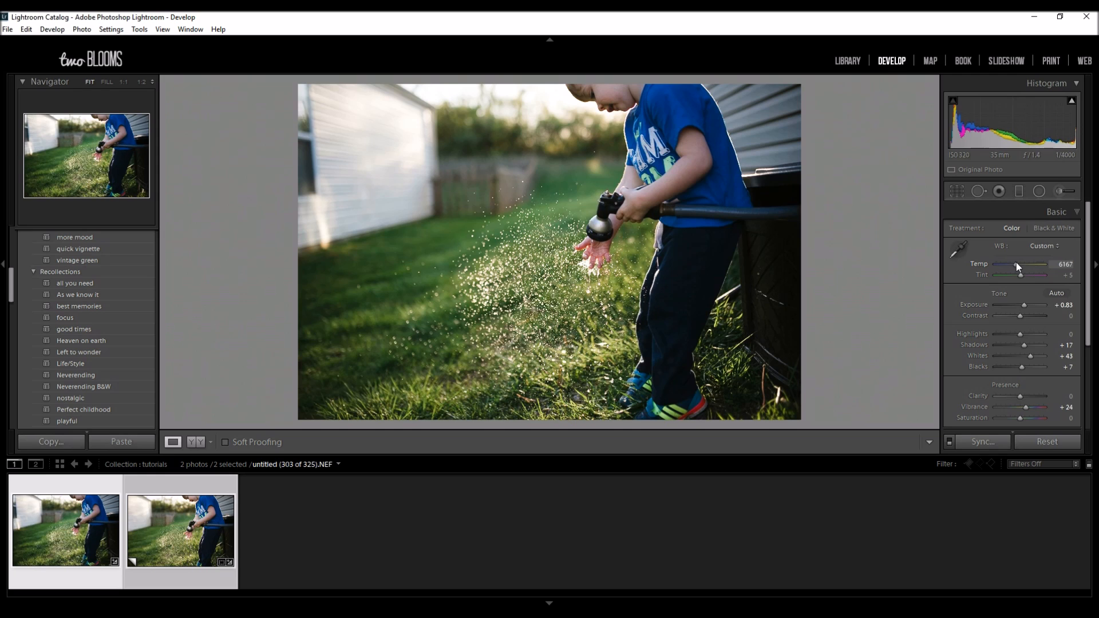
{"action": "left_click_drag", "start_coordinate": [1015, 264], "coordinate": [1020, 264]}
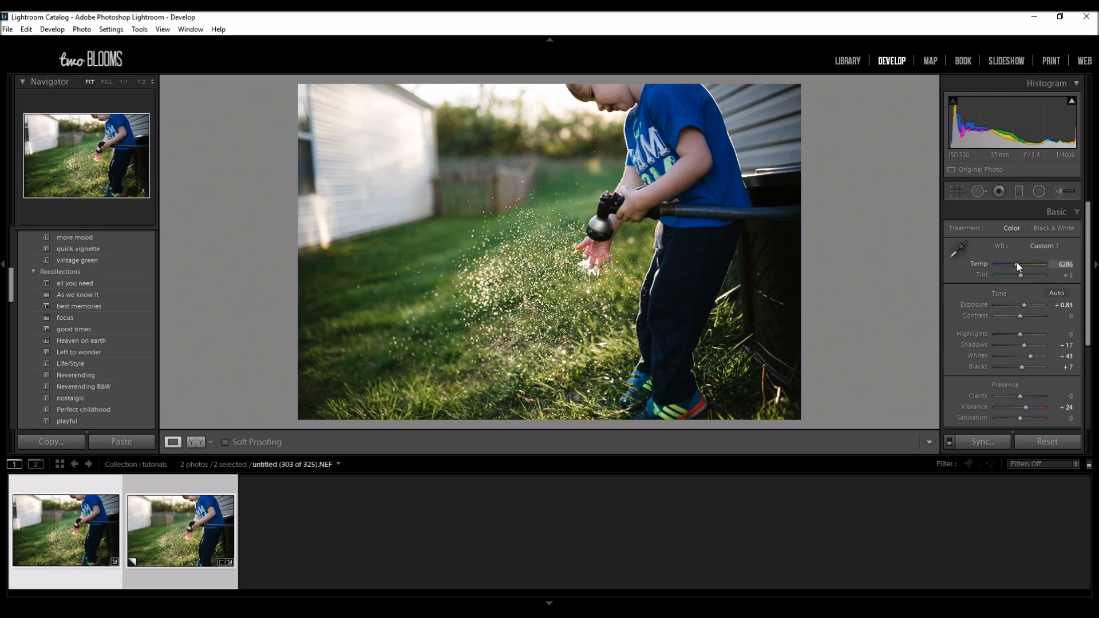
{"action": "left_click_drag", "start_coordinate": [1015, 265], "coordinate": [1020, 265]}
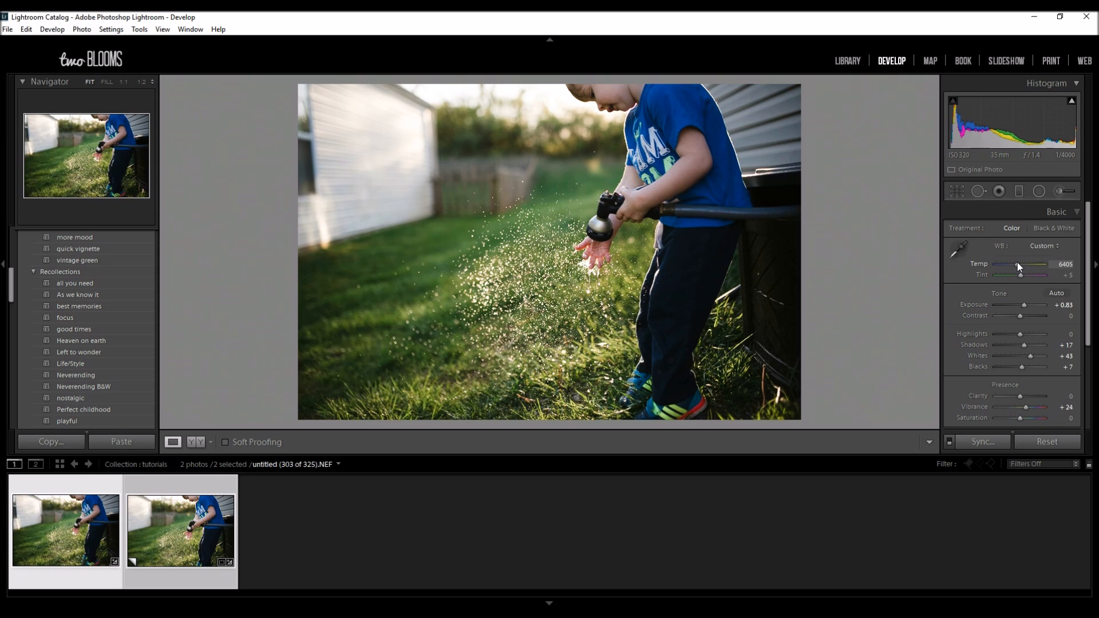
{"action": "left_click_drag", "start_coordinate": [1015, 264], "coordinate": [1024, 264]}
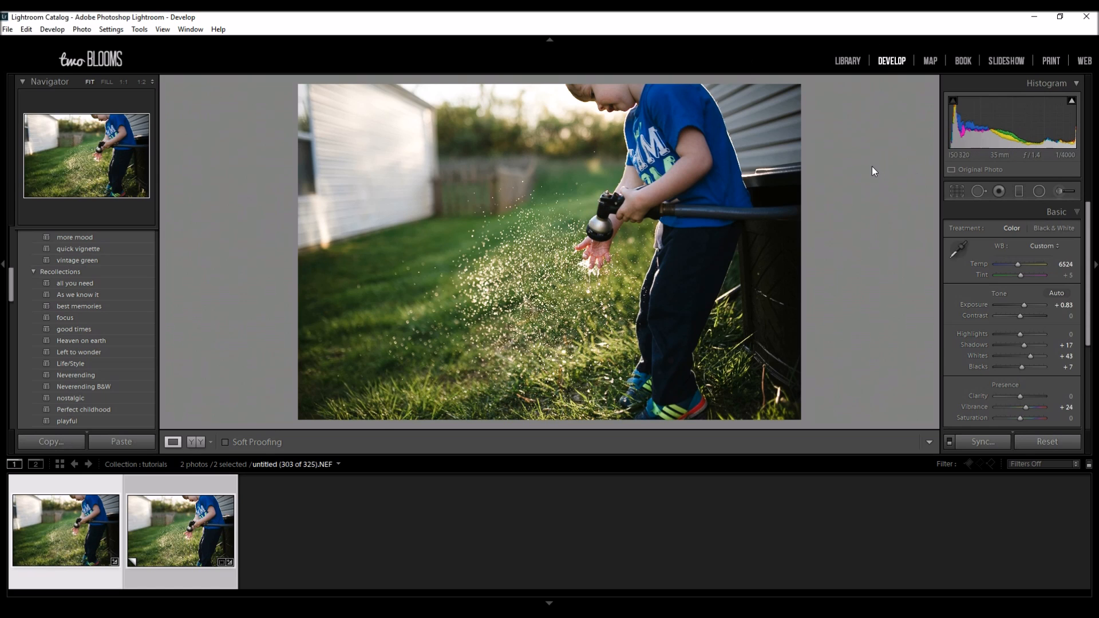
{"action": "mouse_move", "coordinate": [572, 197]}
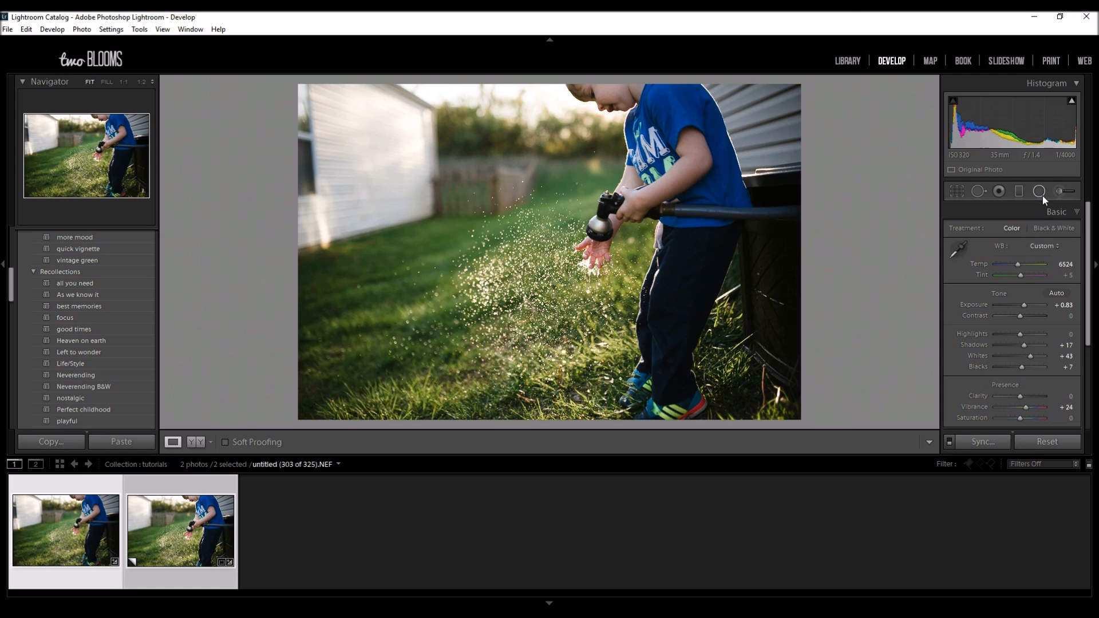
Draw a radial filter over the boy, test its Exposure strengths, then delete it.
{"action": "left_click", "coordinate": [1039, 190]}
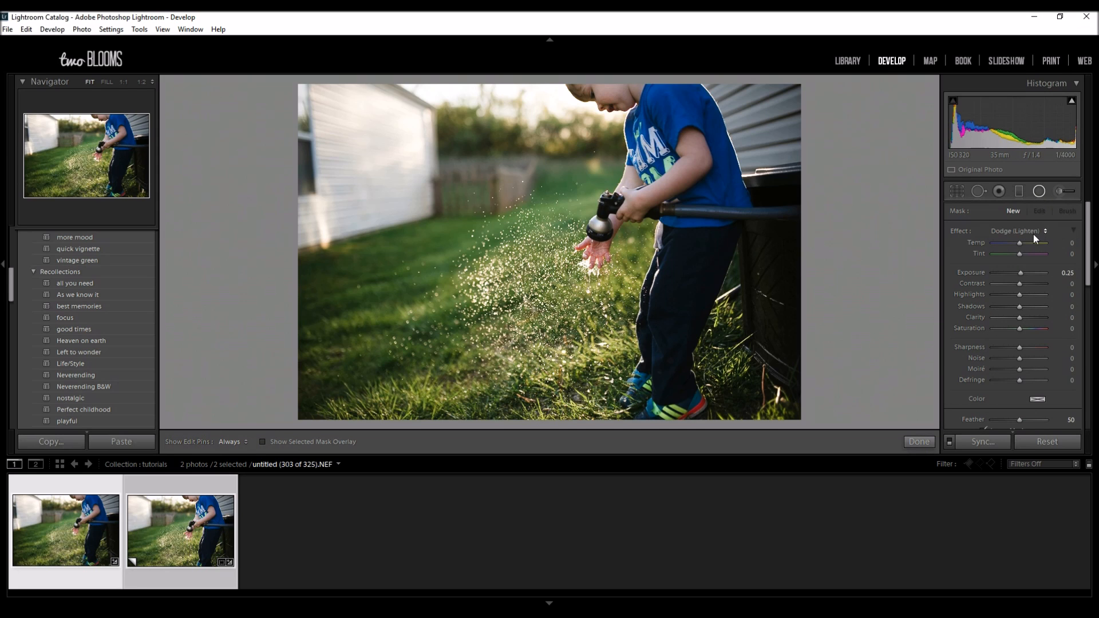
{"action": "mouse_move", "coordinate": [591, 90]}
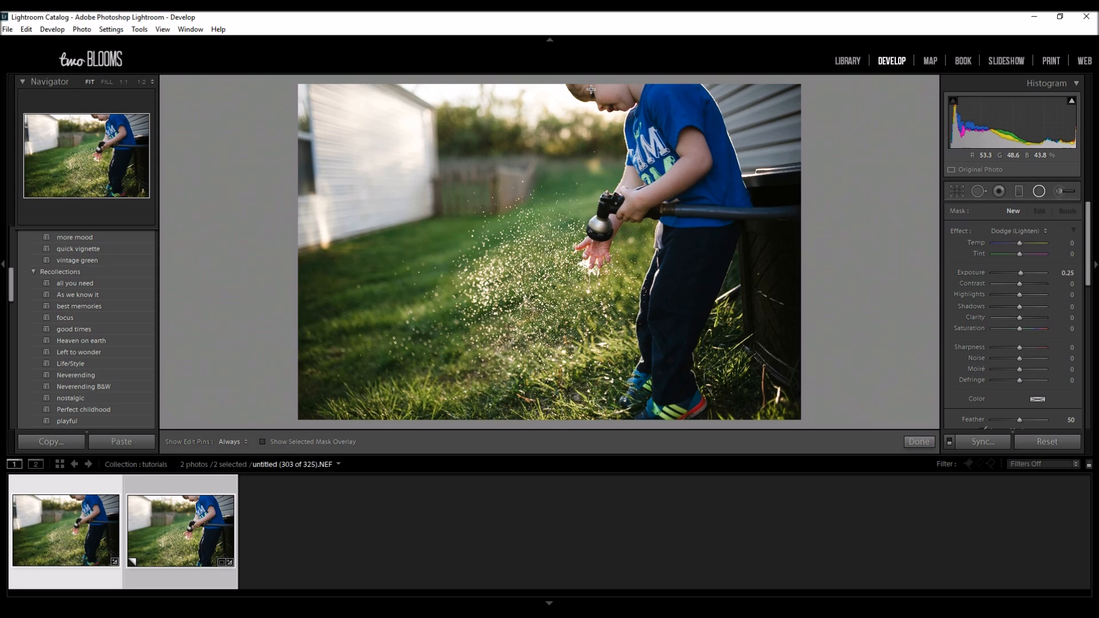
{"action": "left_click_drag", "start_coordinate": [590, 90], "coordinate": [703, 309]}
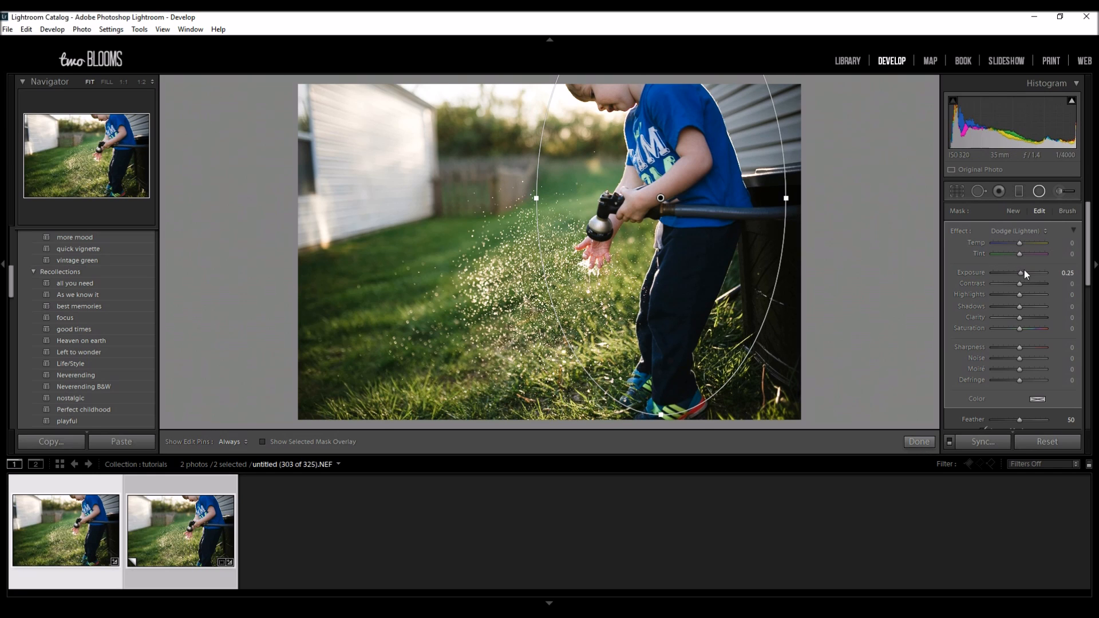
{"action": "left_click_drag", "start_coordinate": [1018, 272], "coordinate": [1027, 272]}
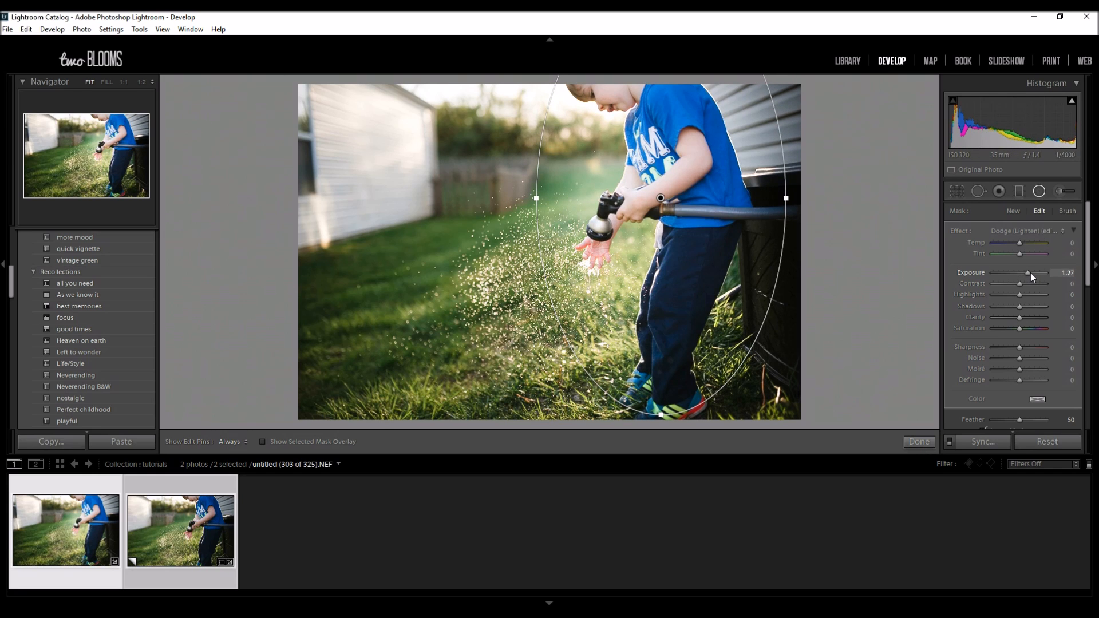
{"action": "left_click_drag", "start_coordinate": [1028, 272], "coordinate": [1039, 273]}
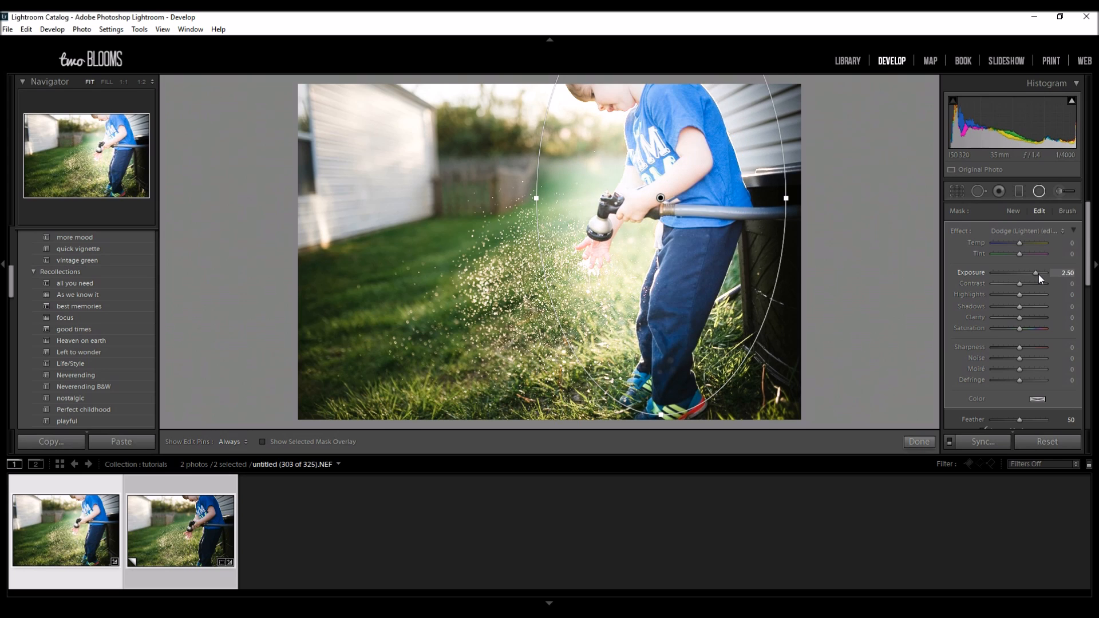
{"action": "left_click_drag", "start_coordinate": [1041, 272], "coordinate": [1030, 272]}
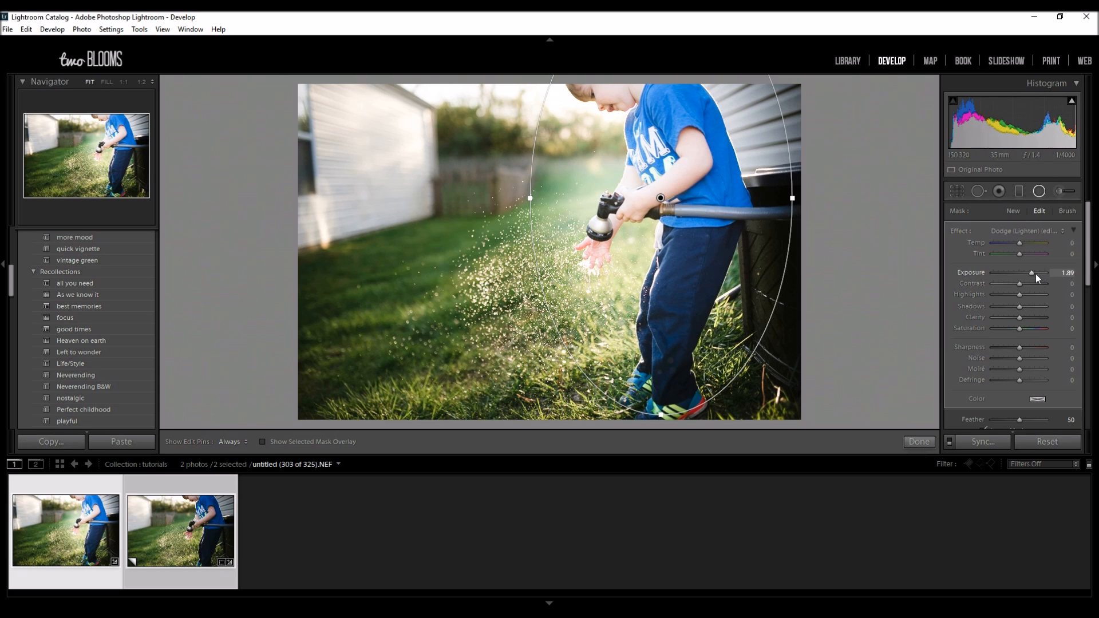
{"action": "left_click_drag", "start_coordinate": [1031, 272], "coordinate": [1028, 272]}
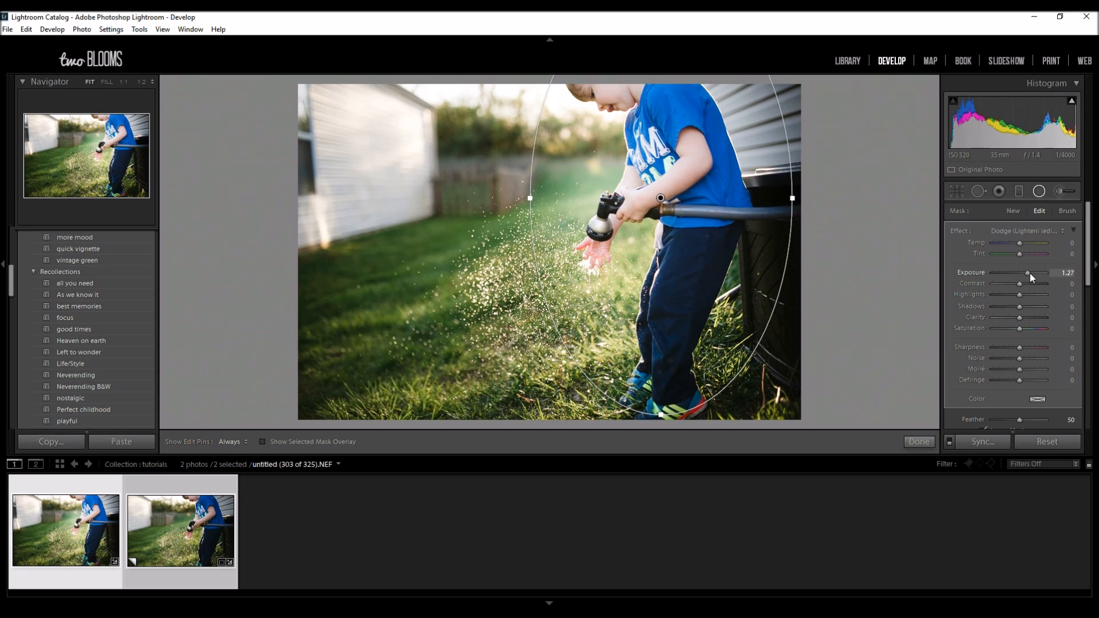
{"action": "left_click_drag", "start_coordinate": [1031, 273], "coordinate": [1024, 272]}
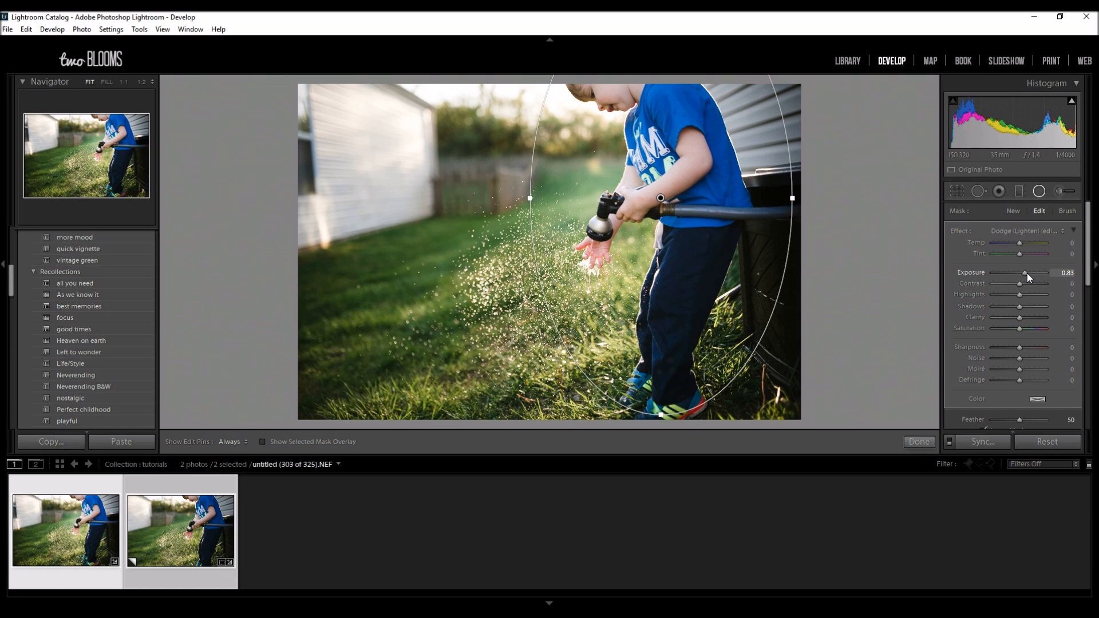
{"action": "left_click_drag", "start_coordinate": [1026, 272], "coordinate": [1021, 273]}
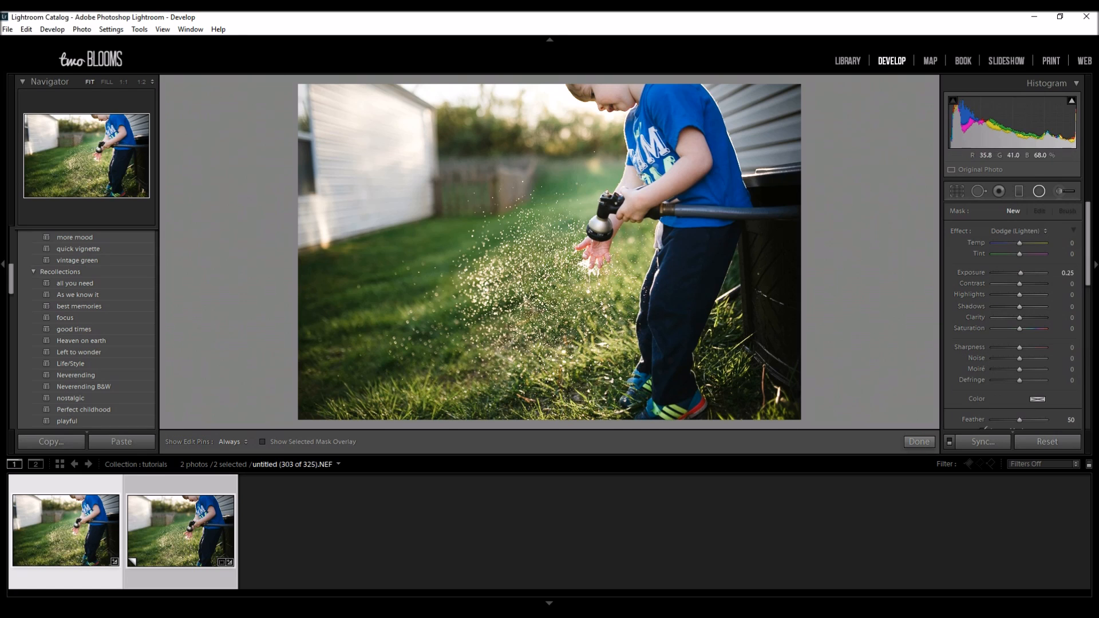
{"action": "right_click", "coordinate": [640, 175]}
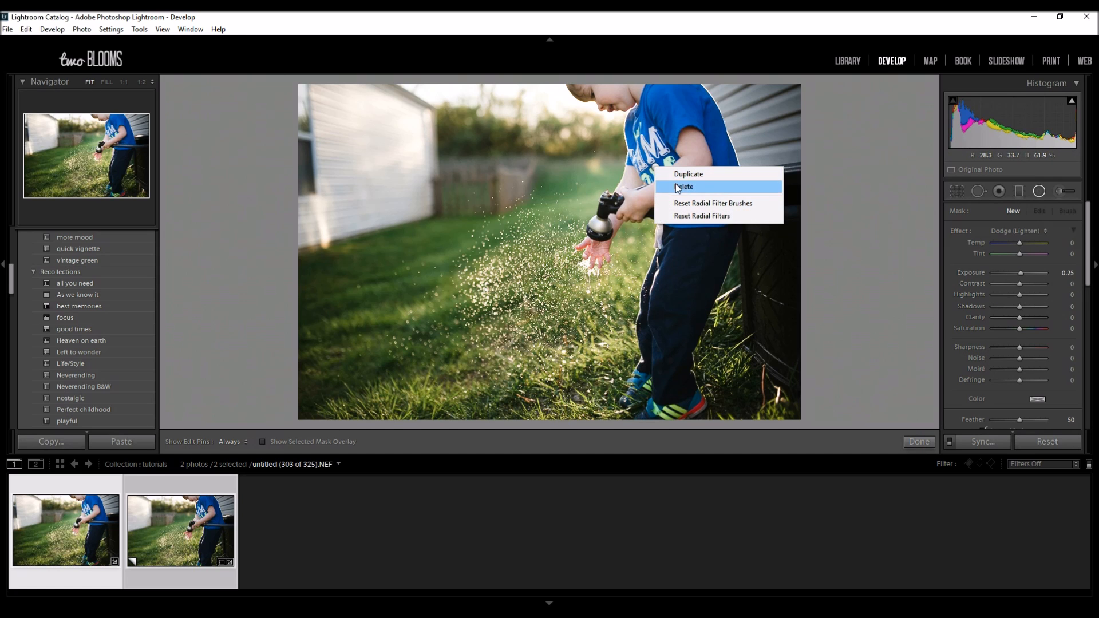
{"action": "left_click", "coordinate": [684, 187]}
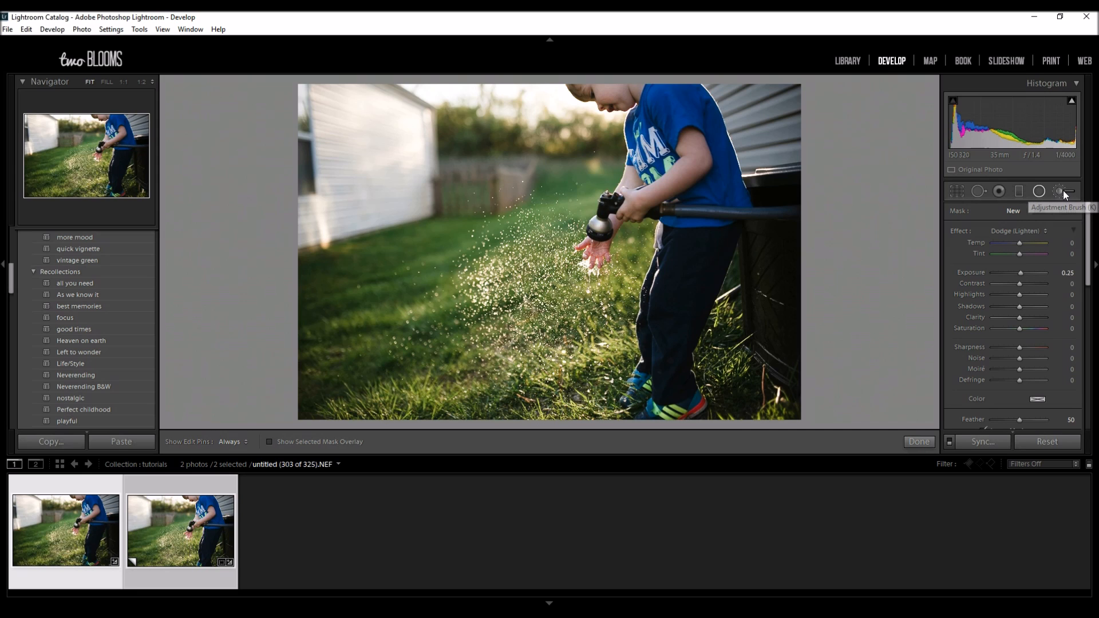
Dodge the boy's arm with the Adjustment Brush and show the Y|Y Before & After view.
{"action": "left_click", "coordinate": [1062, 191]}
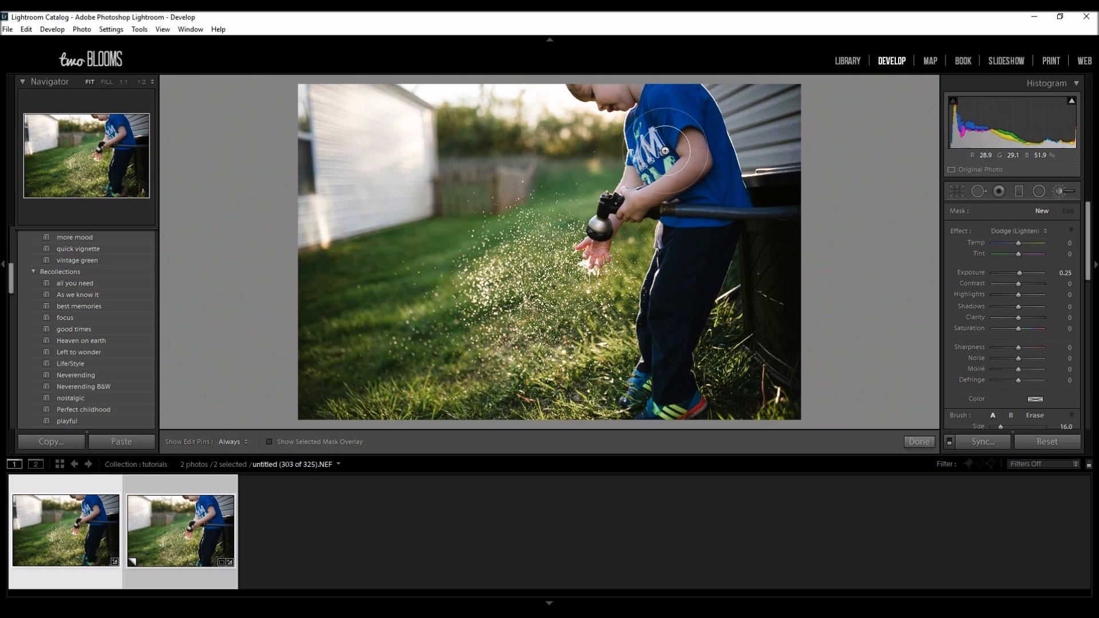
{"action": "mouse_move", "coordinate": [673, 213]}
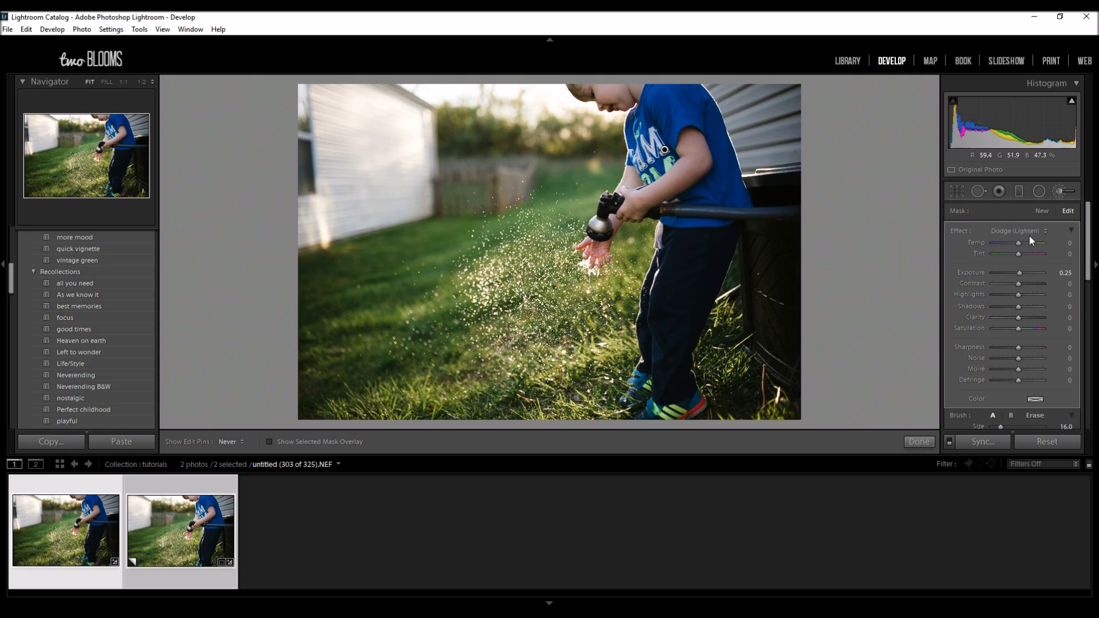
{"action": "mouse_move", "coordinate": [599, 82]}
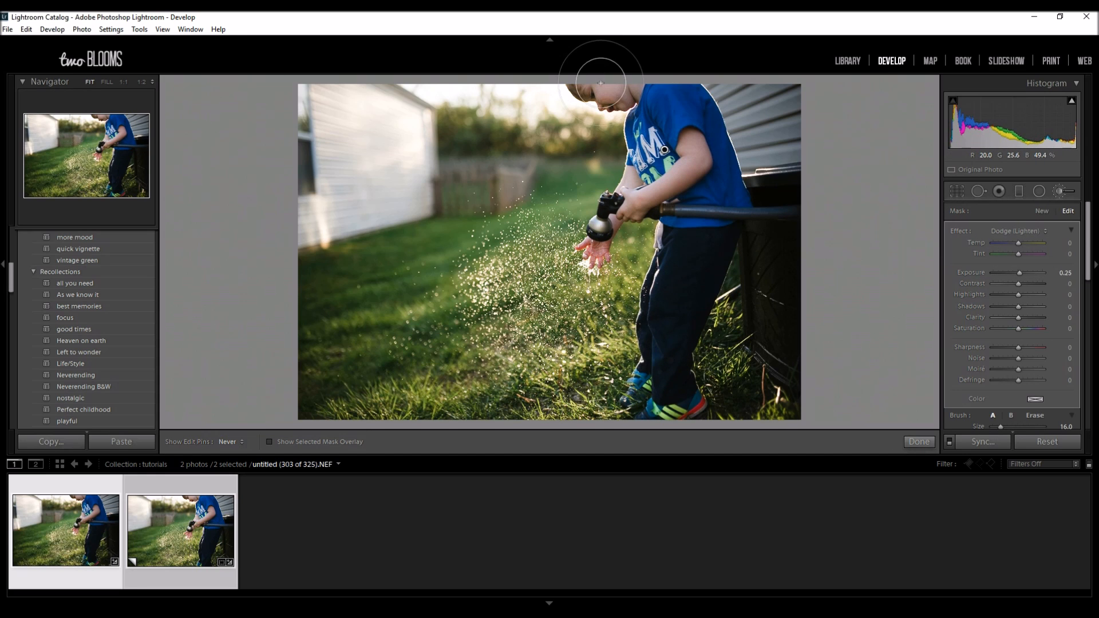
{"action": "mouse_move", "coordinate": [680, 317]}
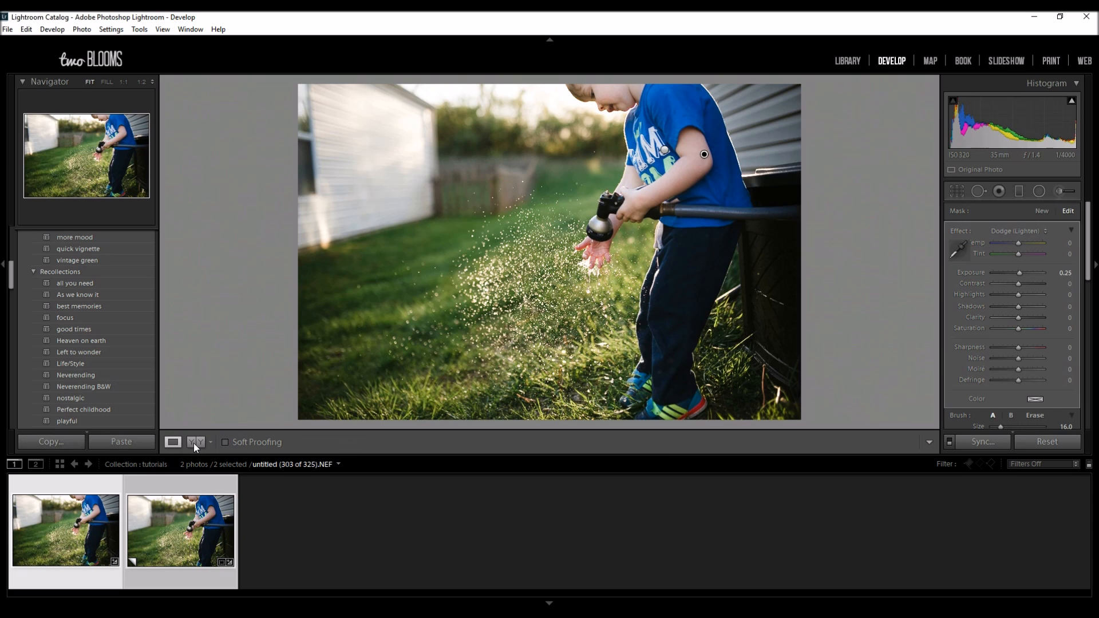
{"action": "left_click", "coordinate": [196, 443]}
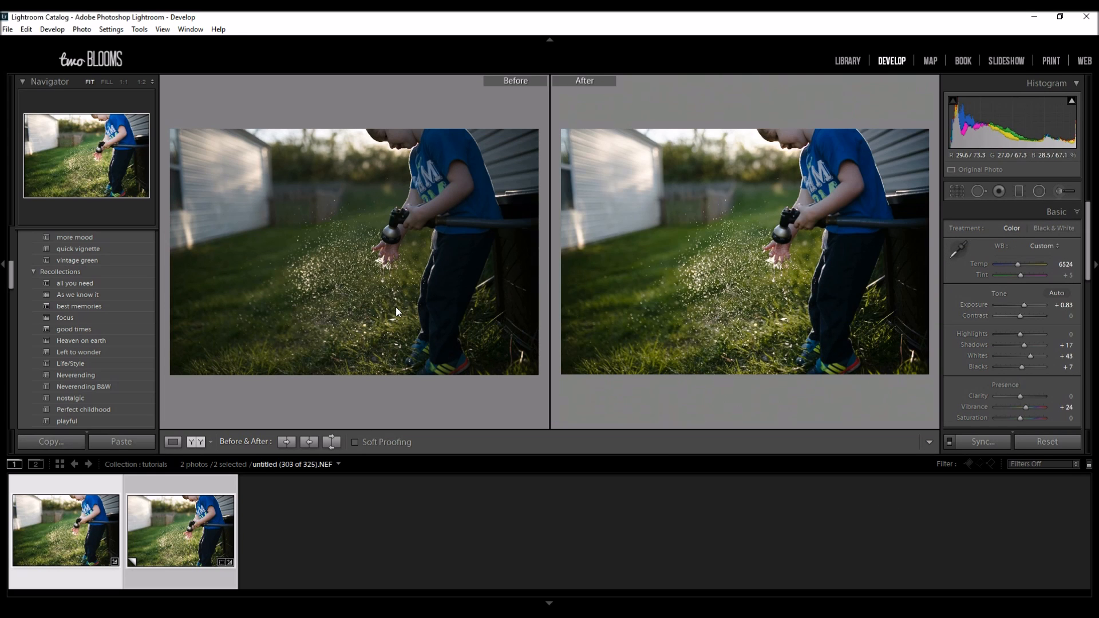